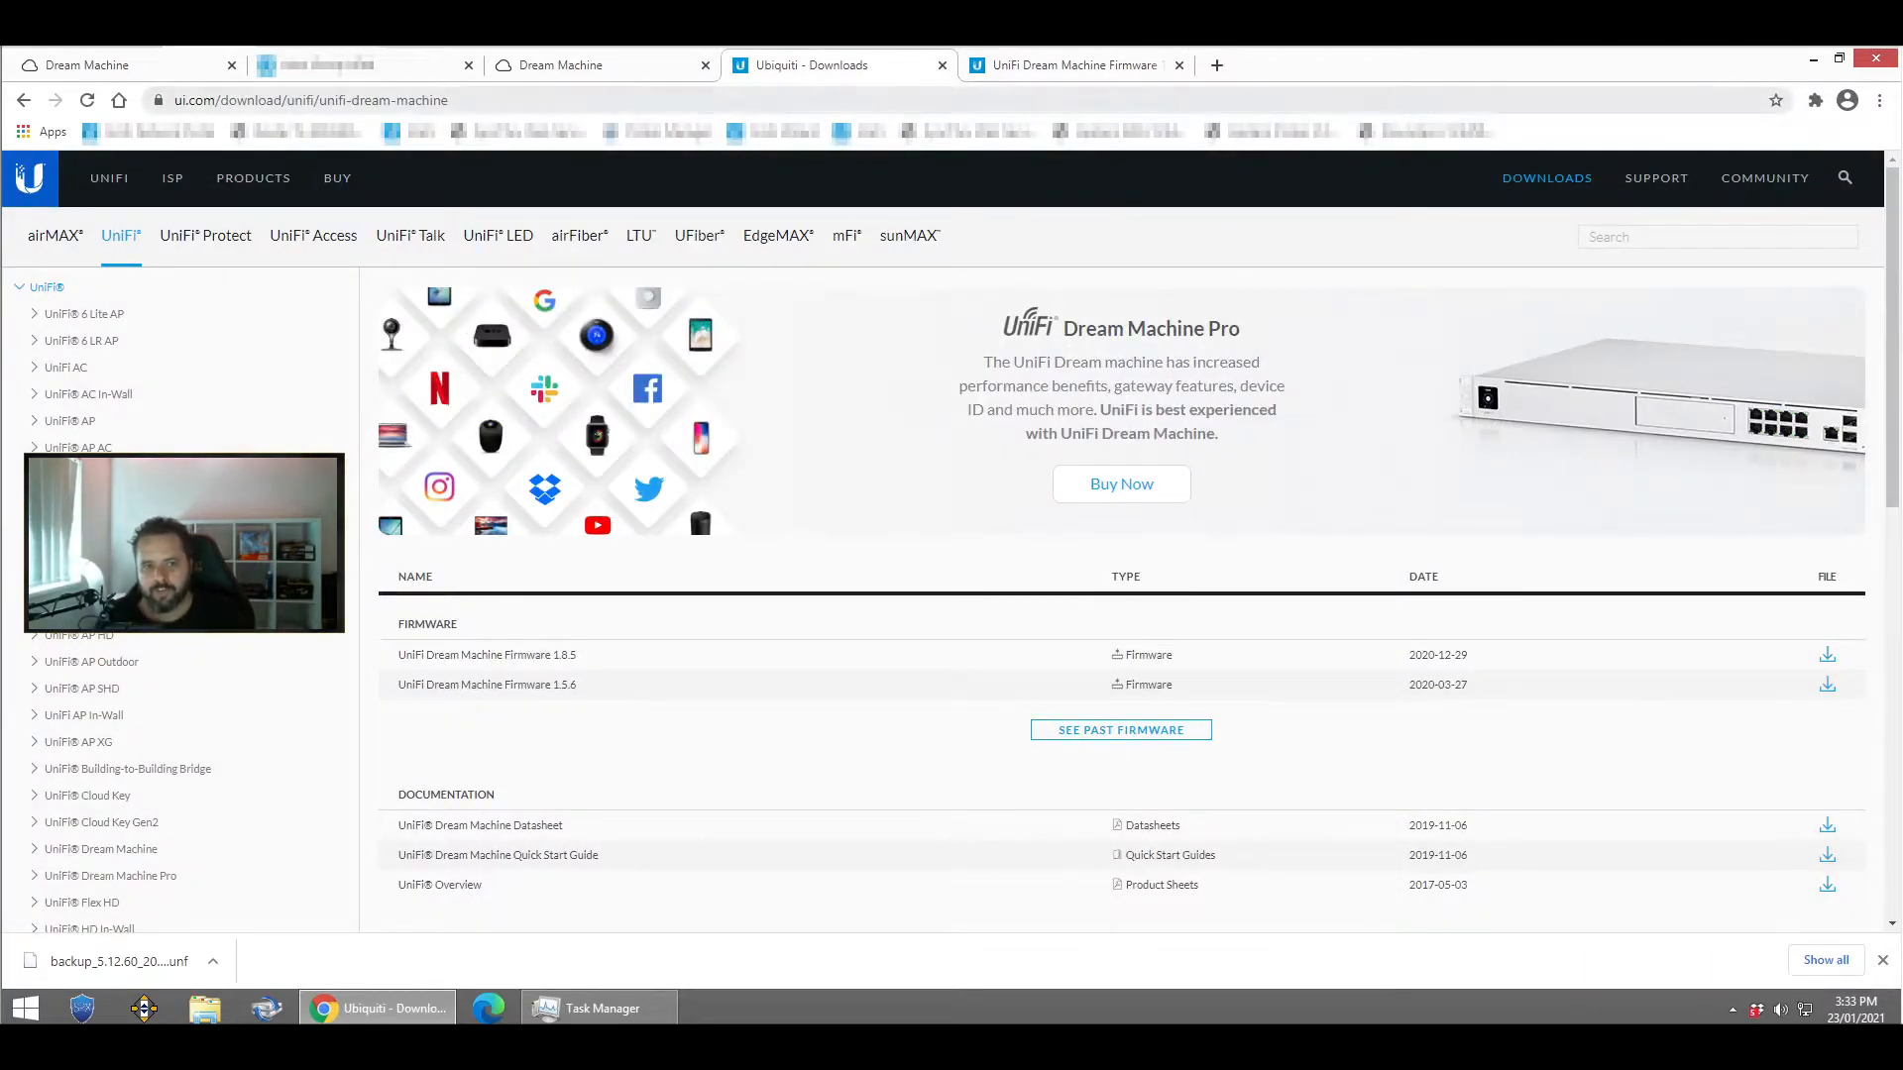
Step: Collapse and reopen UniFi Dream Machine downloads to list firmware 1.8.5
left_click(46, 286)
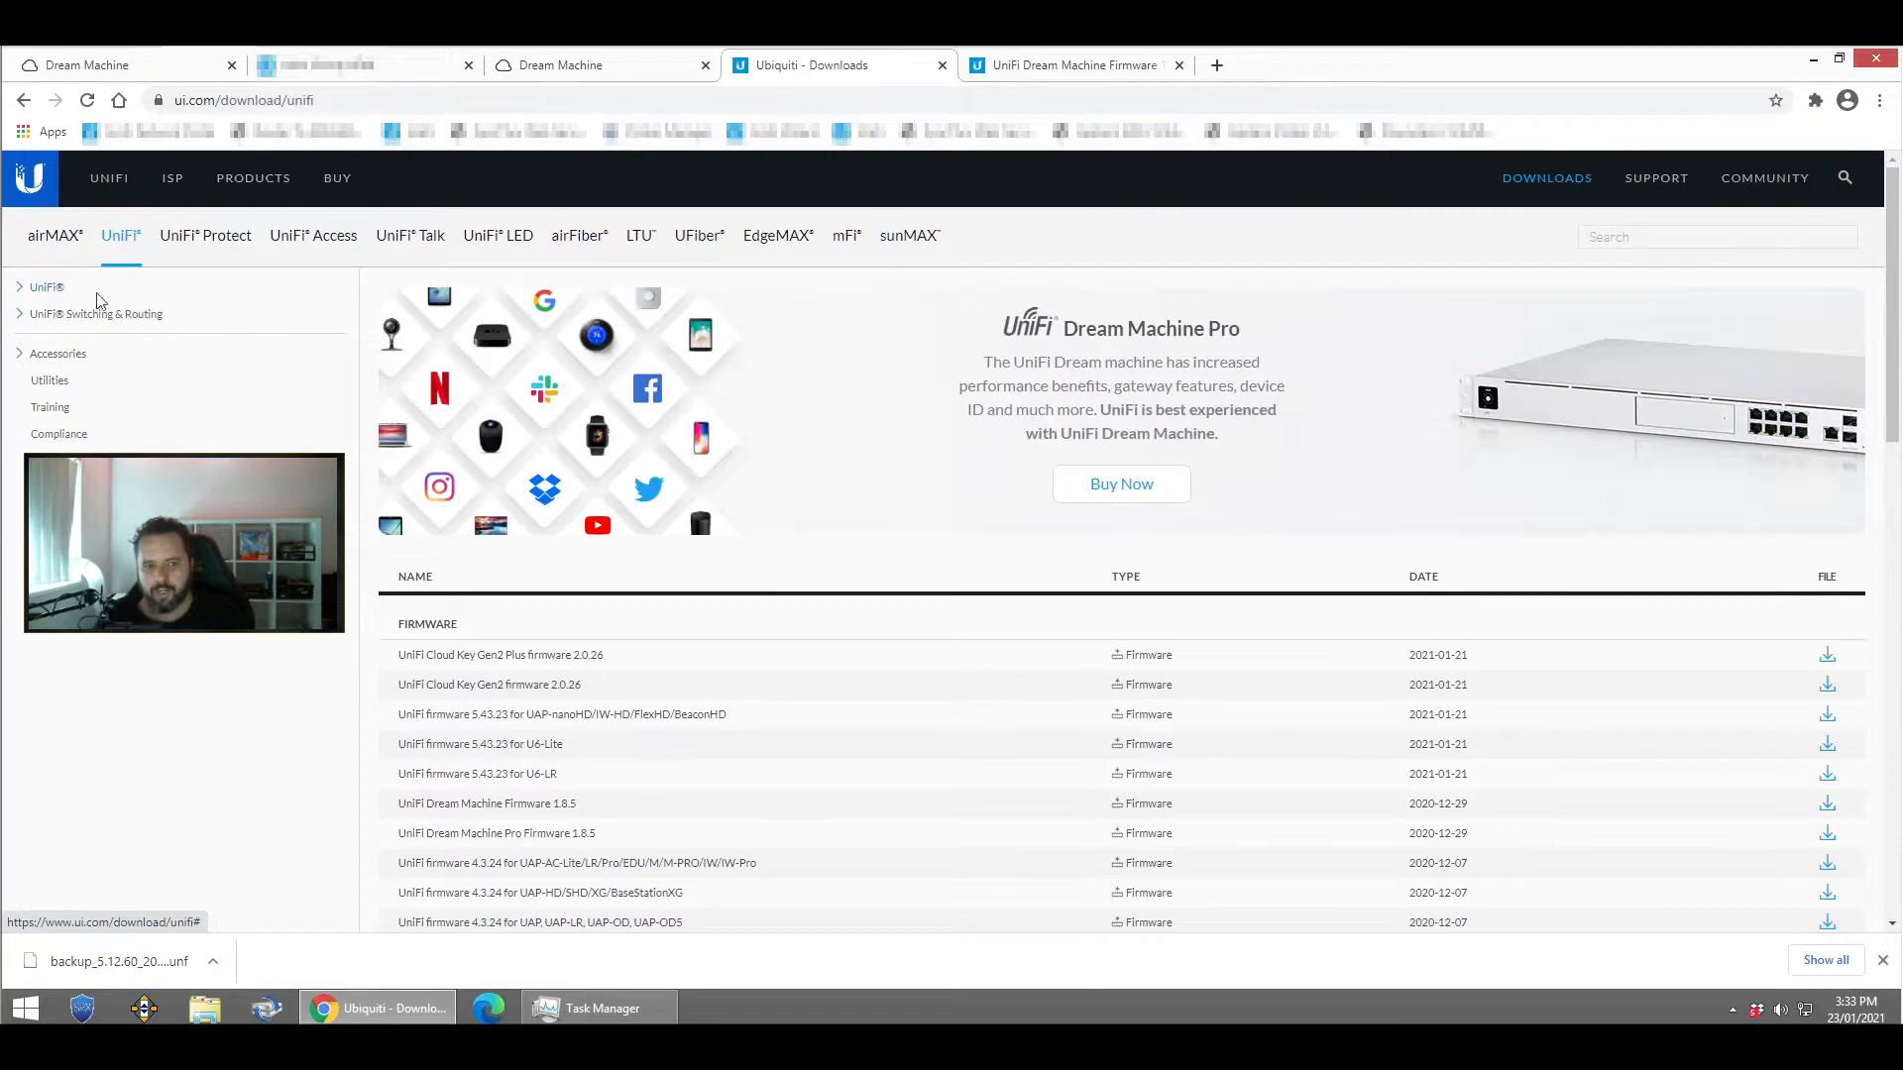
left_click(44, 286)
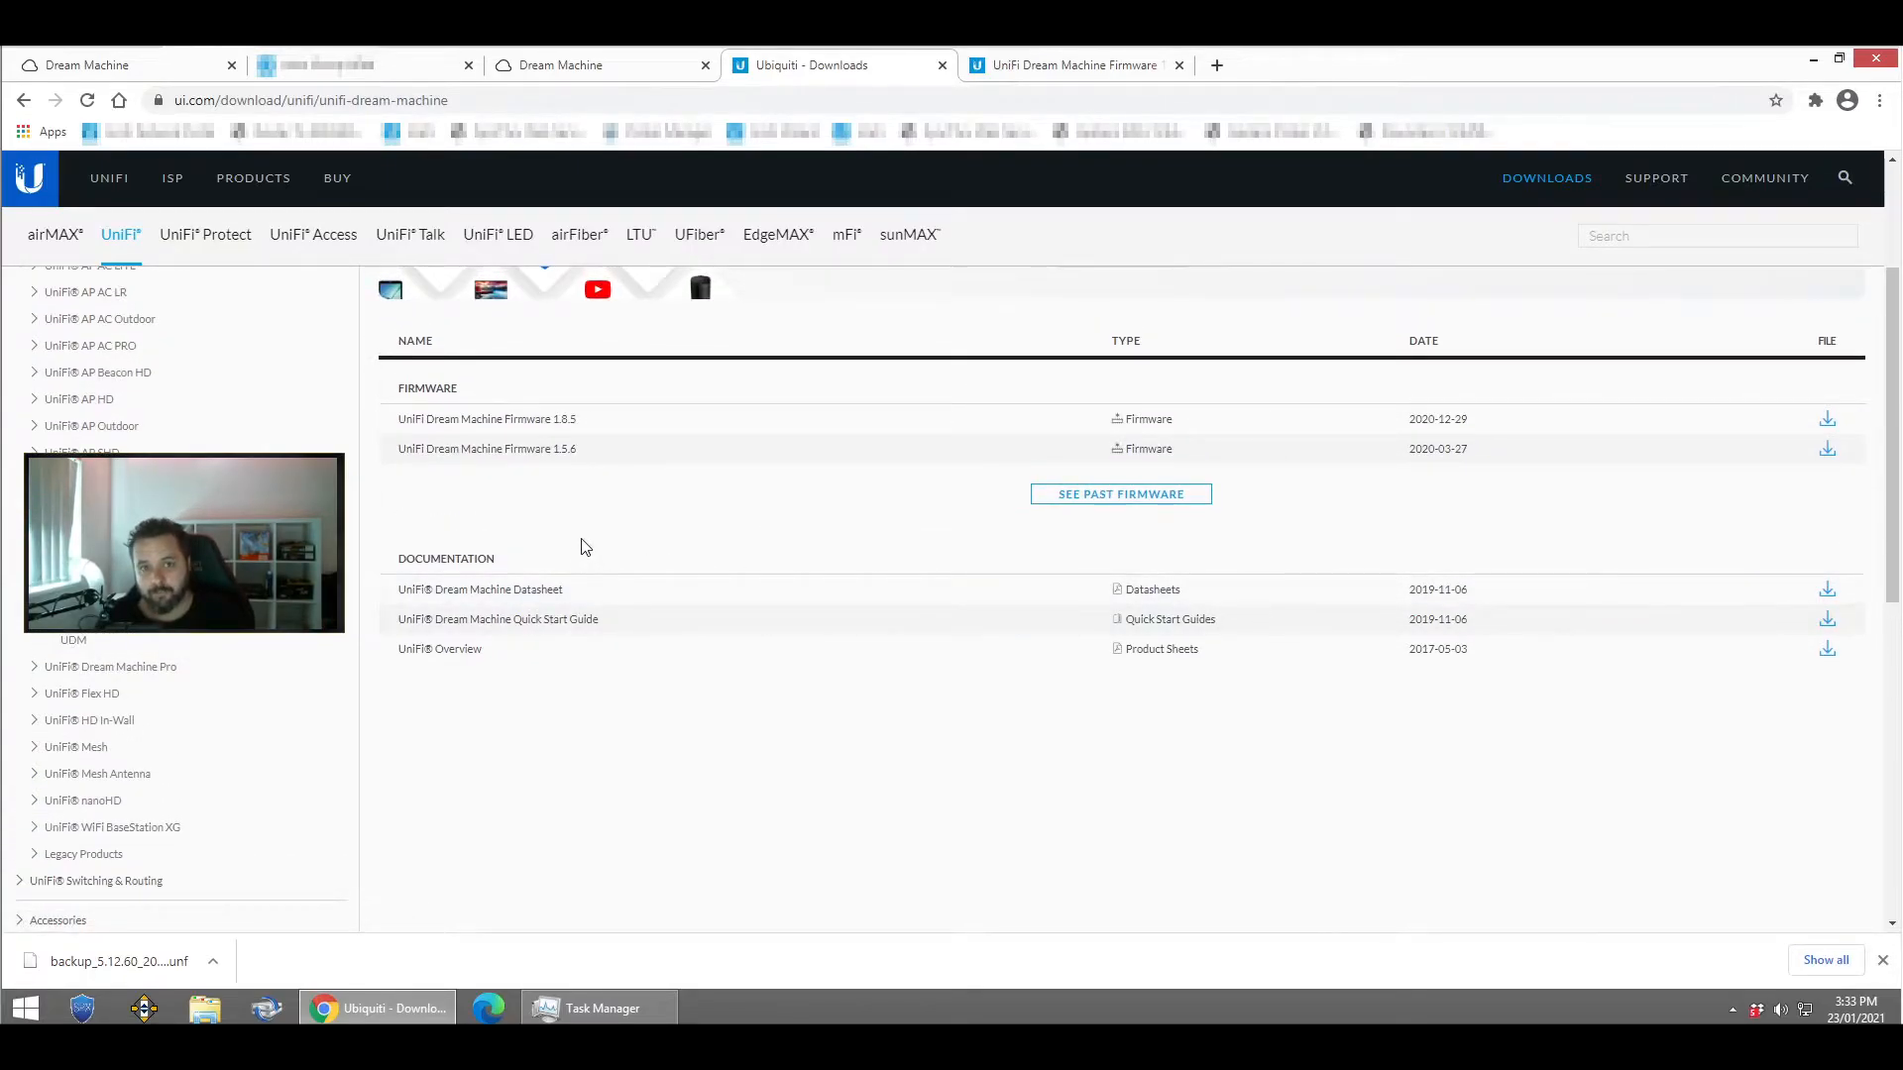
mouse_move(940, 448)
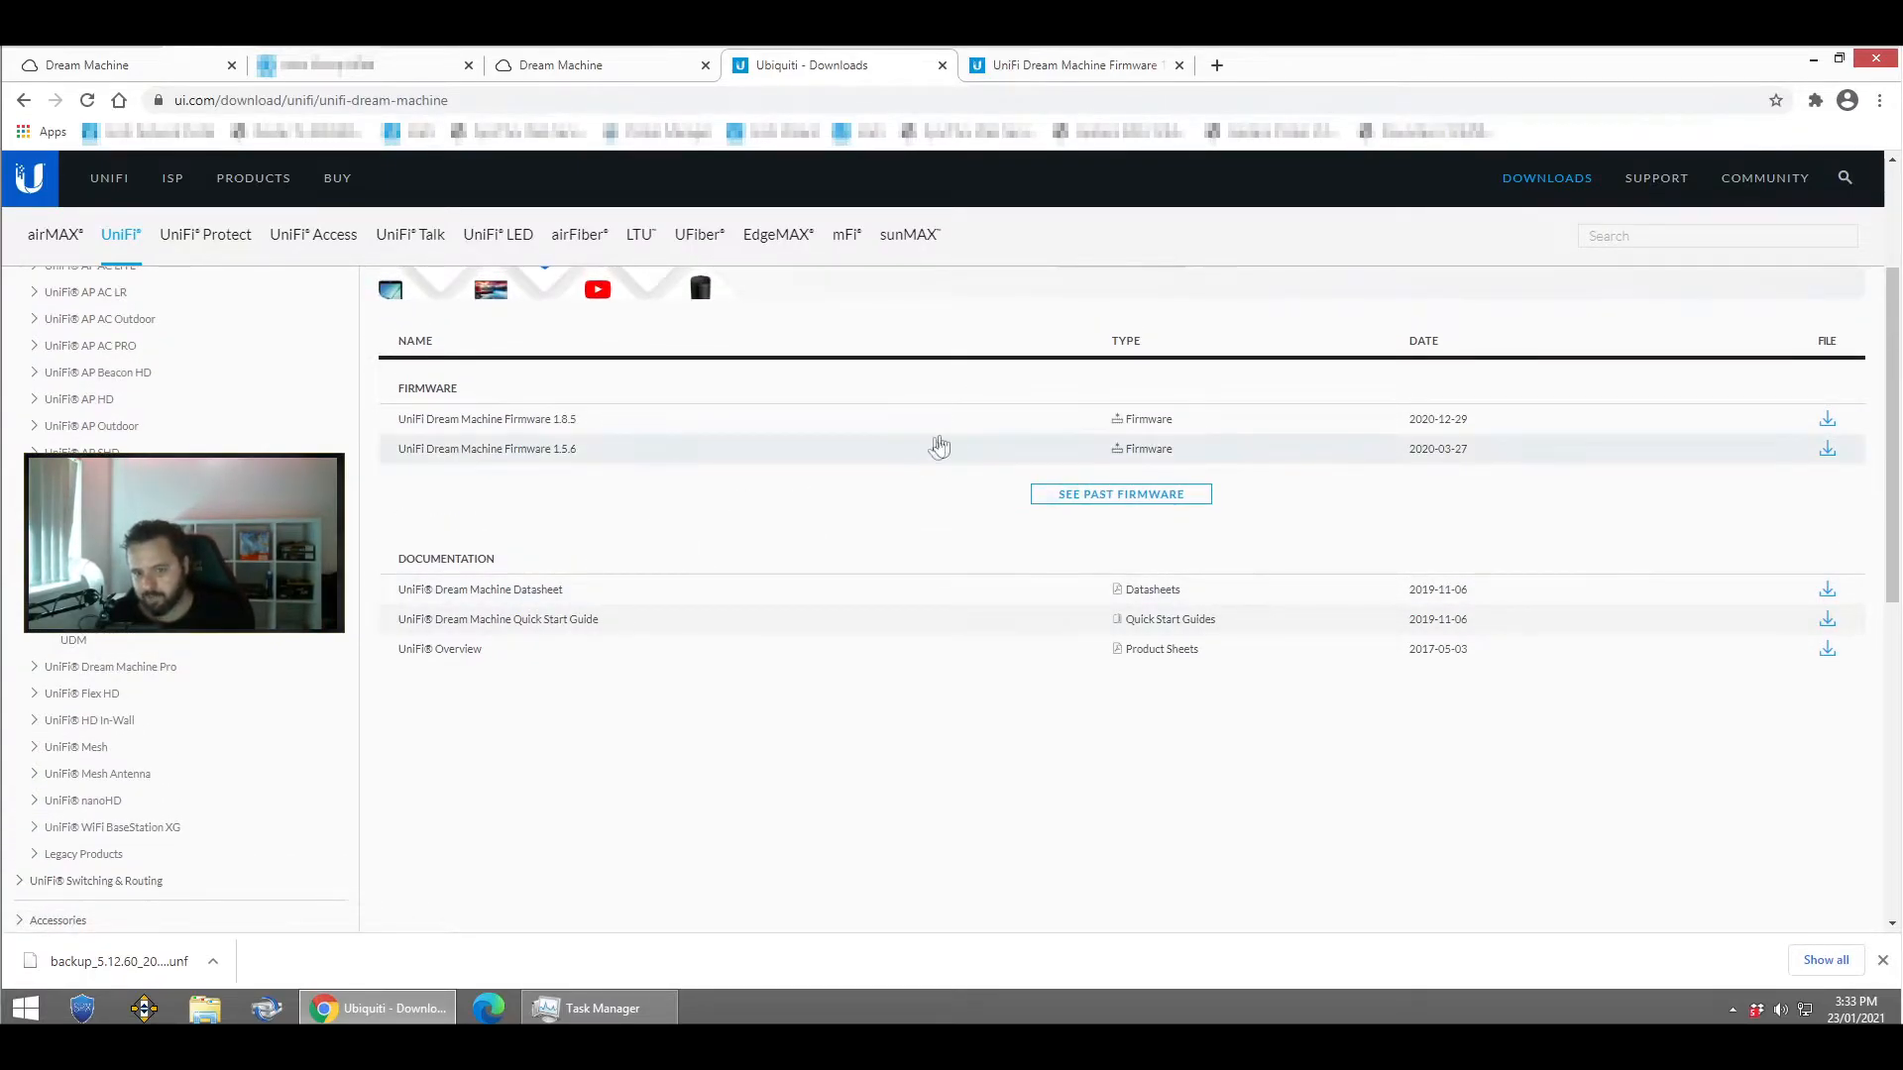
mouse_move(962, 437)
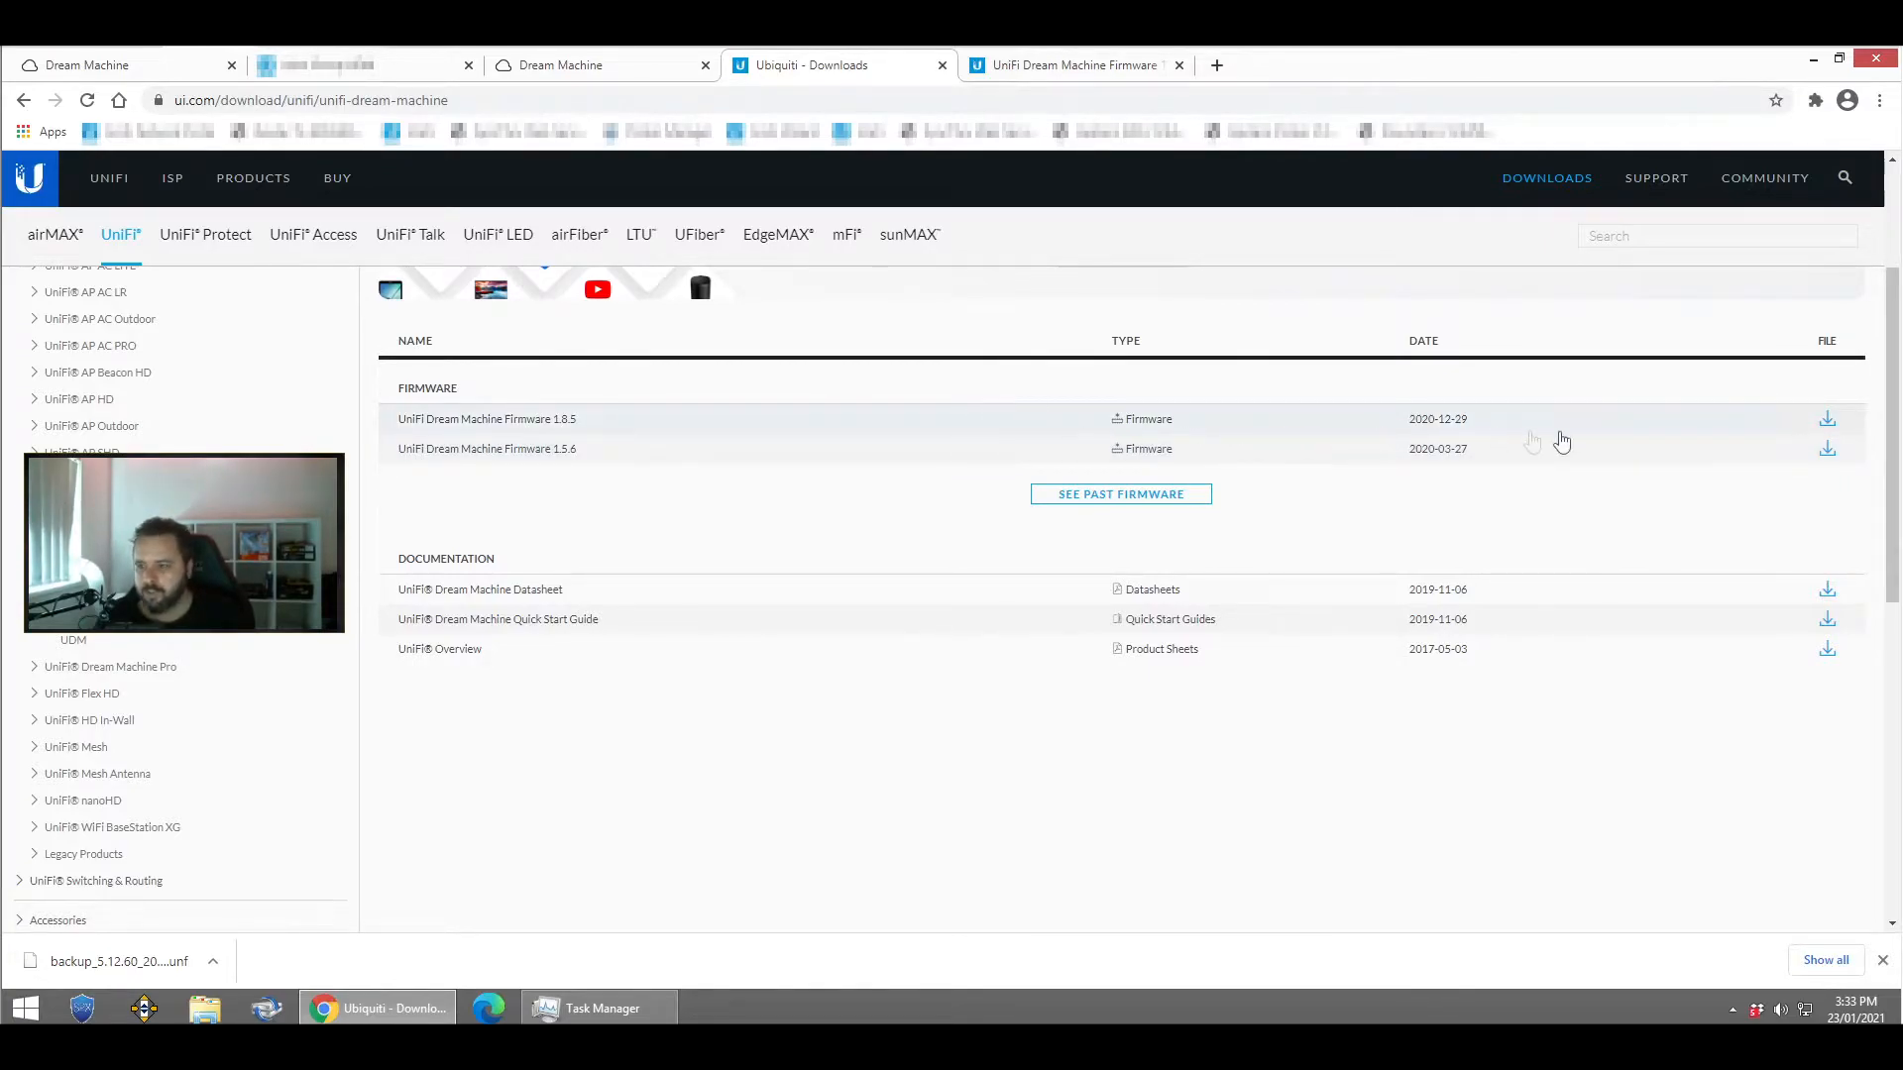
mouse_move(1001, 440)
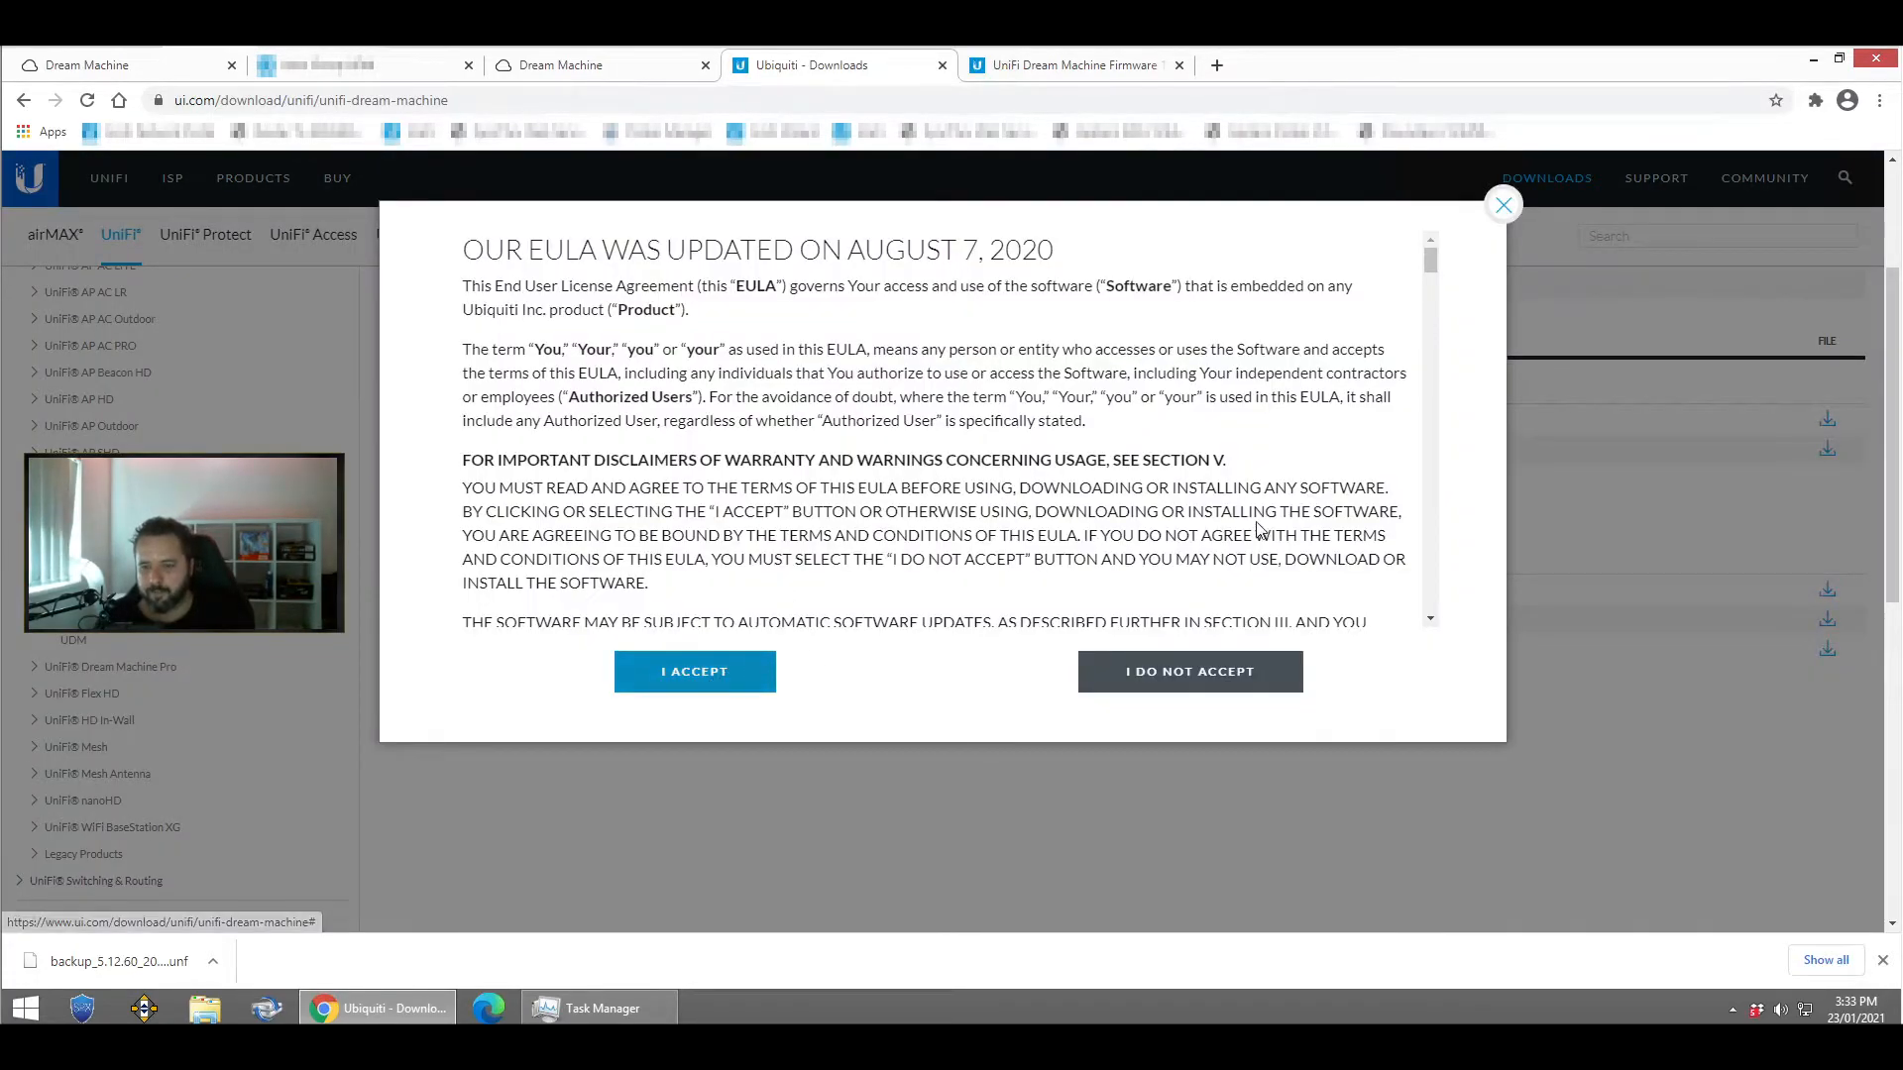
Step: Accept the firmware 1.8.5 license and copy its direct download URL
left_click(694, 671)
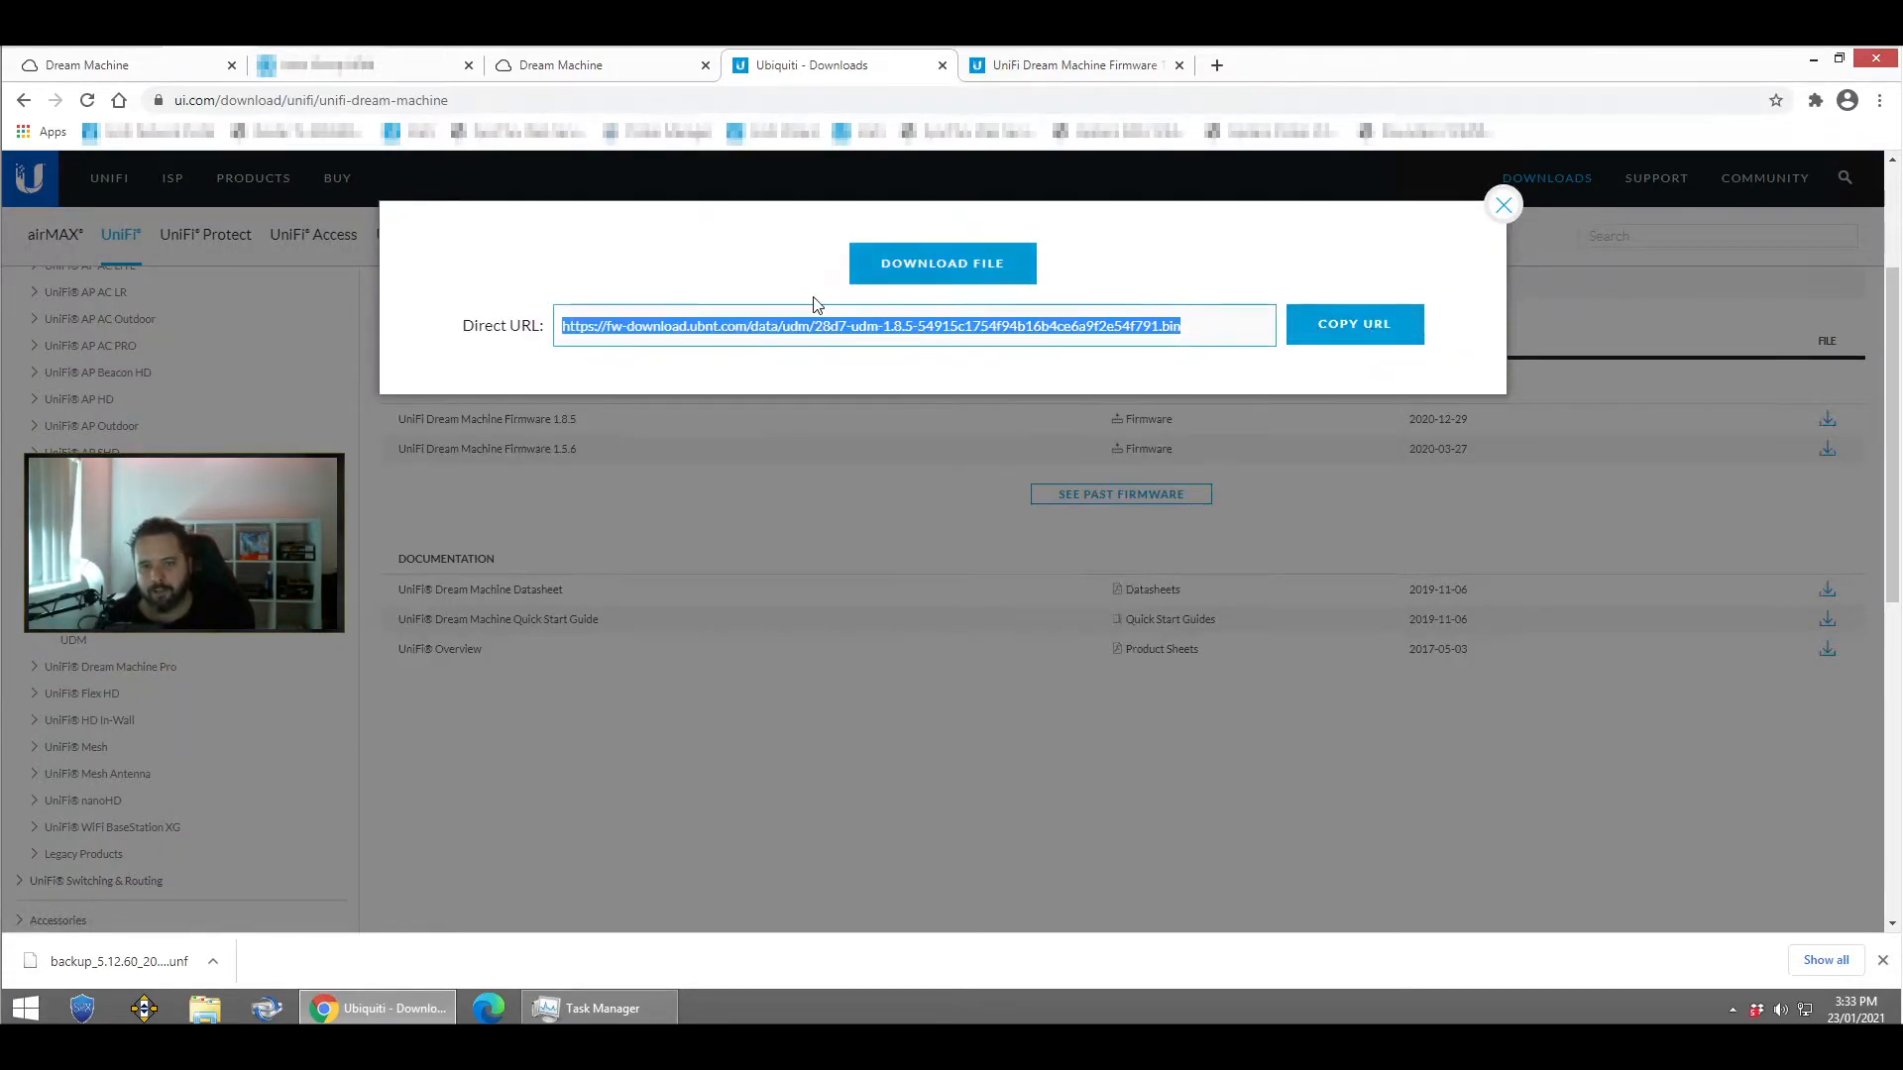
left_click(1503, 204)
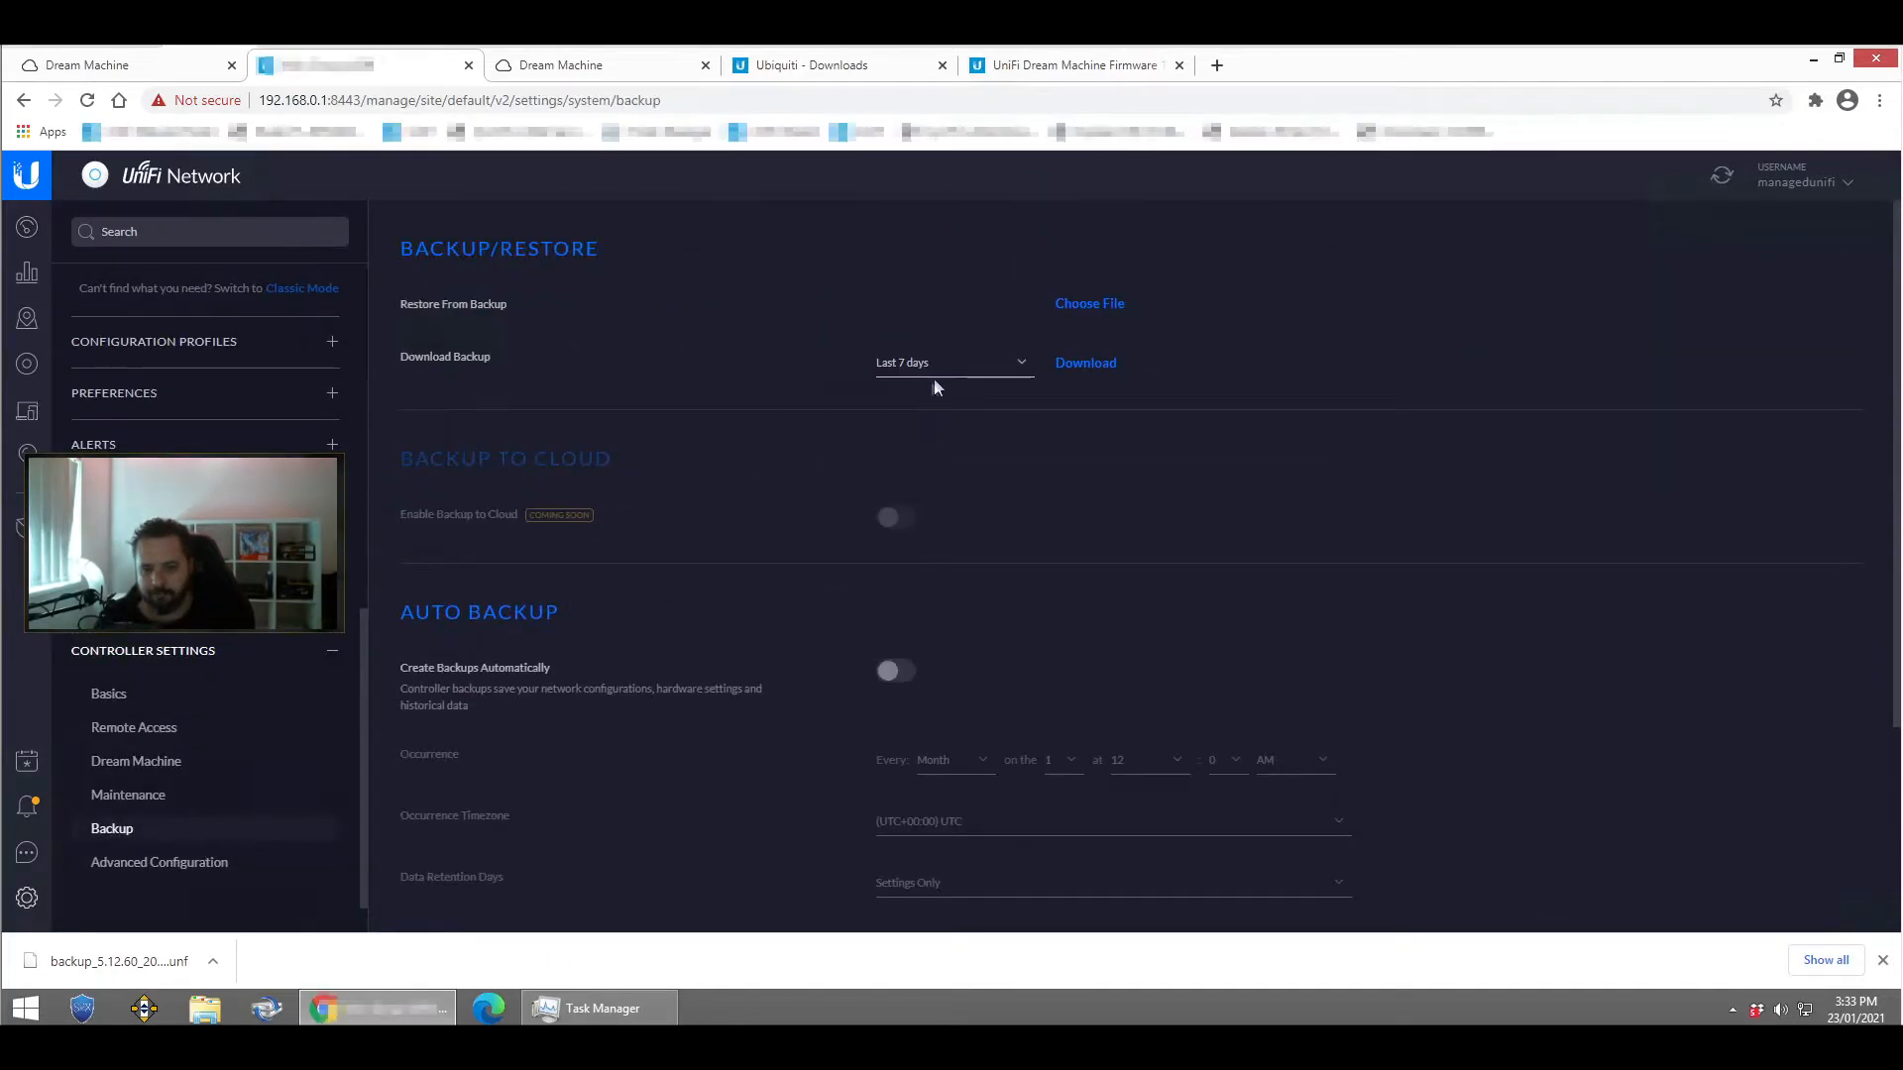
Step: Download a Settings Only controller backup and switch to the Dream Machine portal
left_click(952, 361)
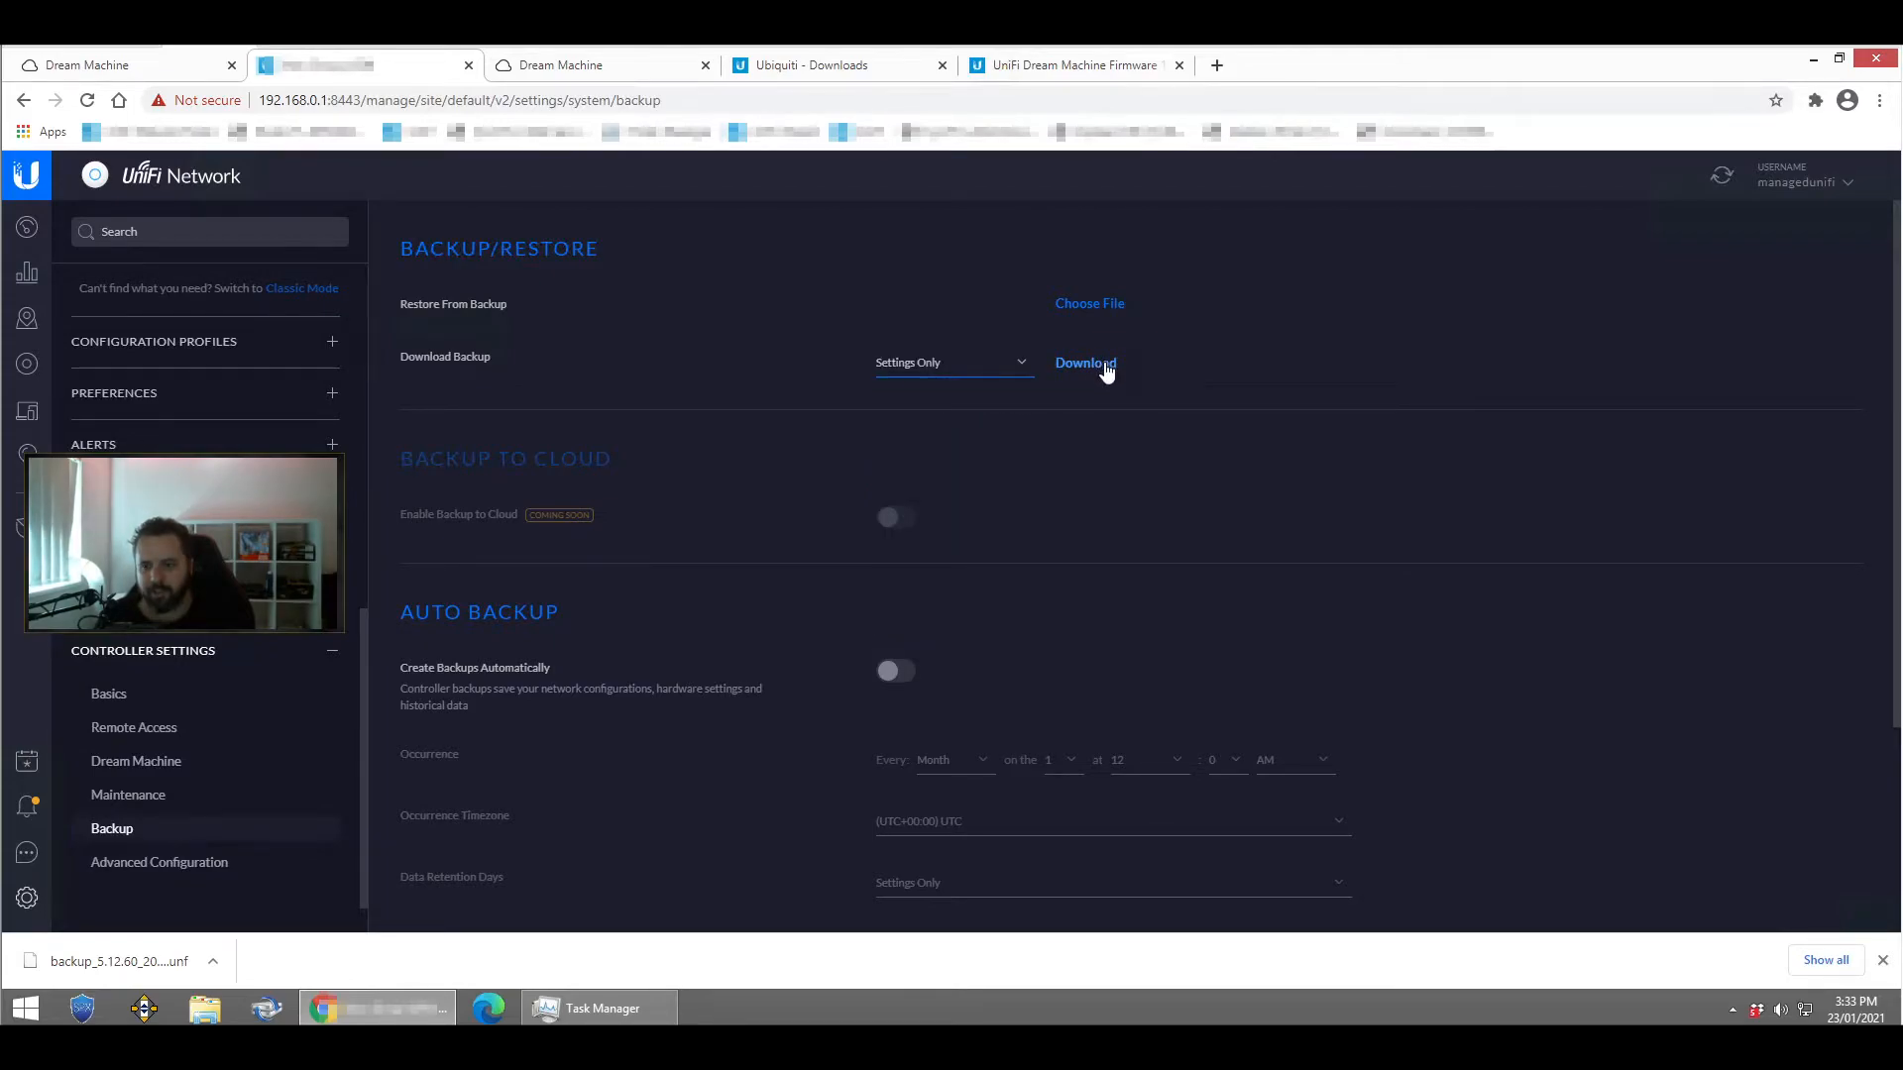
left_click(1082, 363)
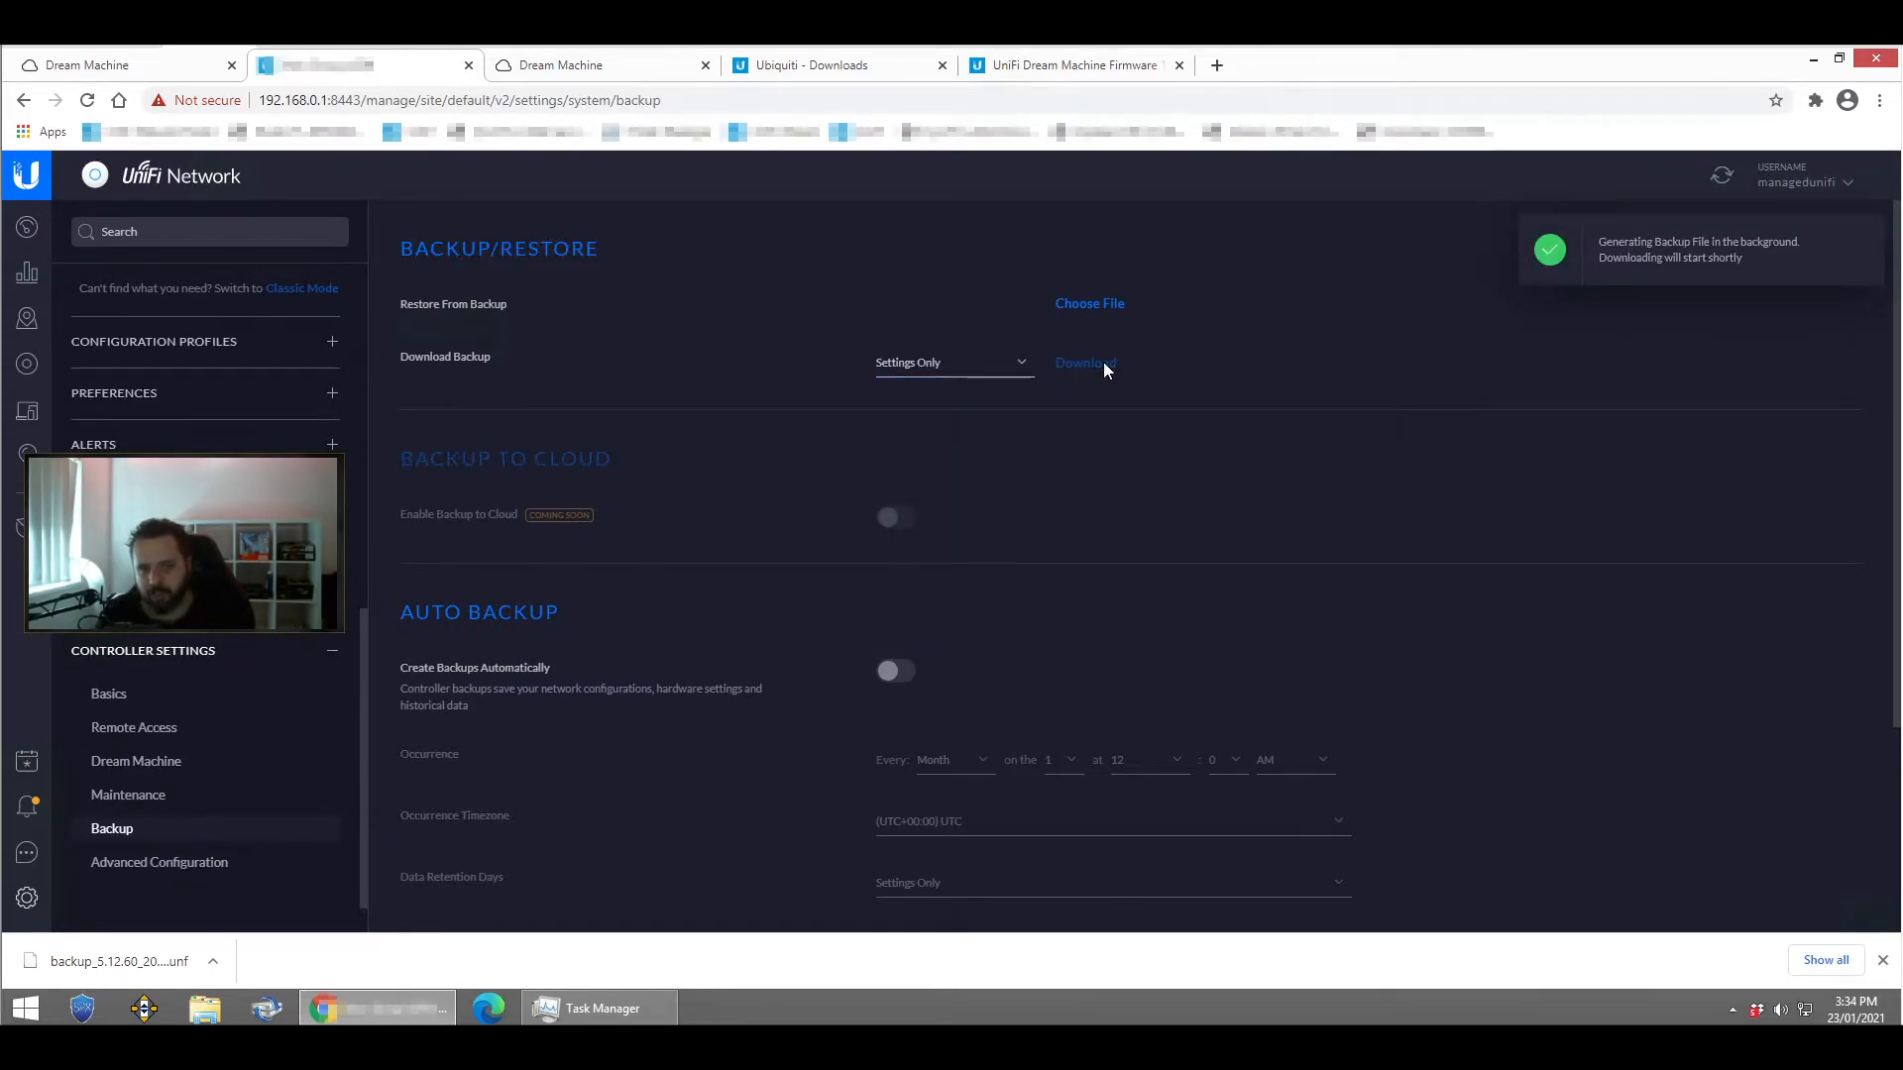
left_click(1084, 363)
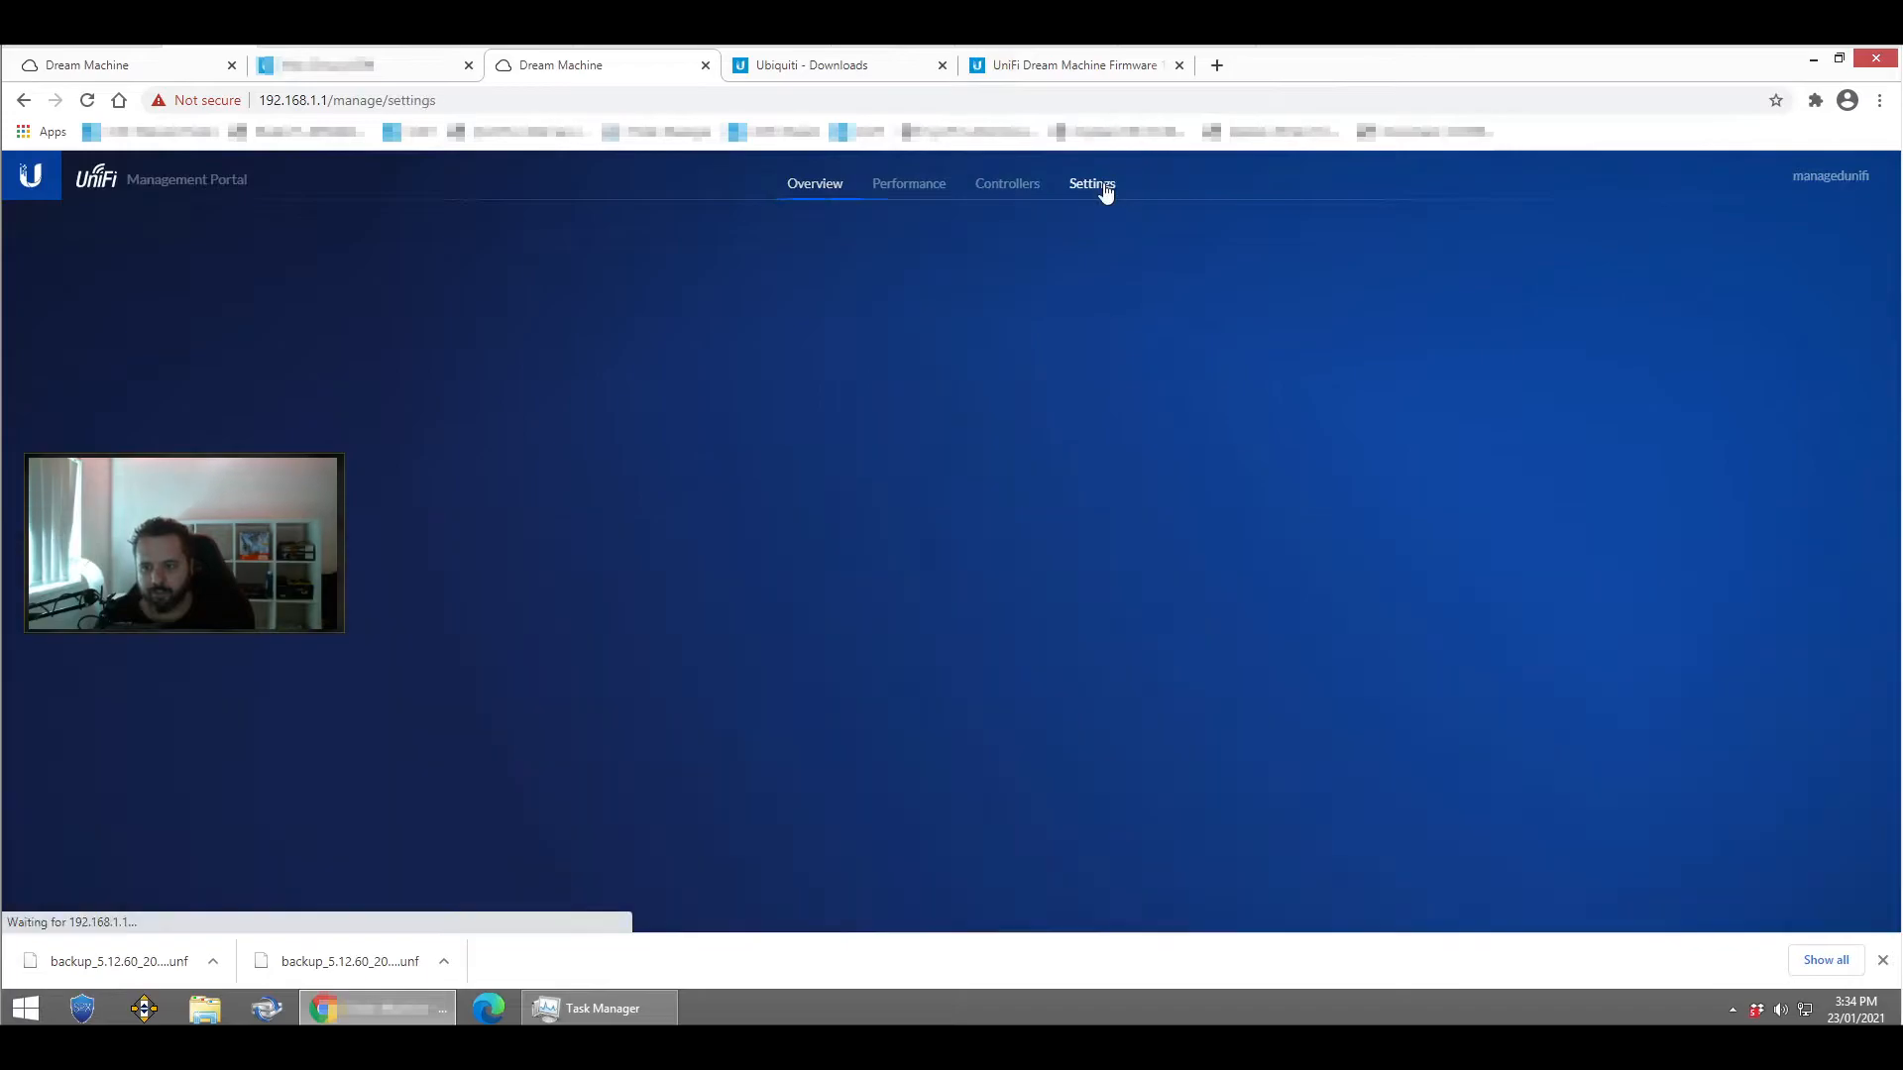
Step: Update the Dream Machine manually by pasting the 1.8.5 firmware URL and starting the download
left_click(1090, 184)
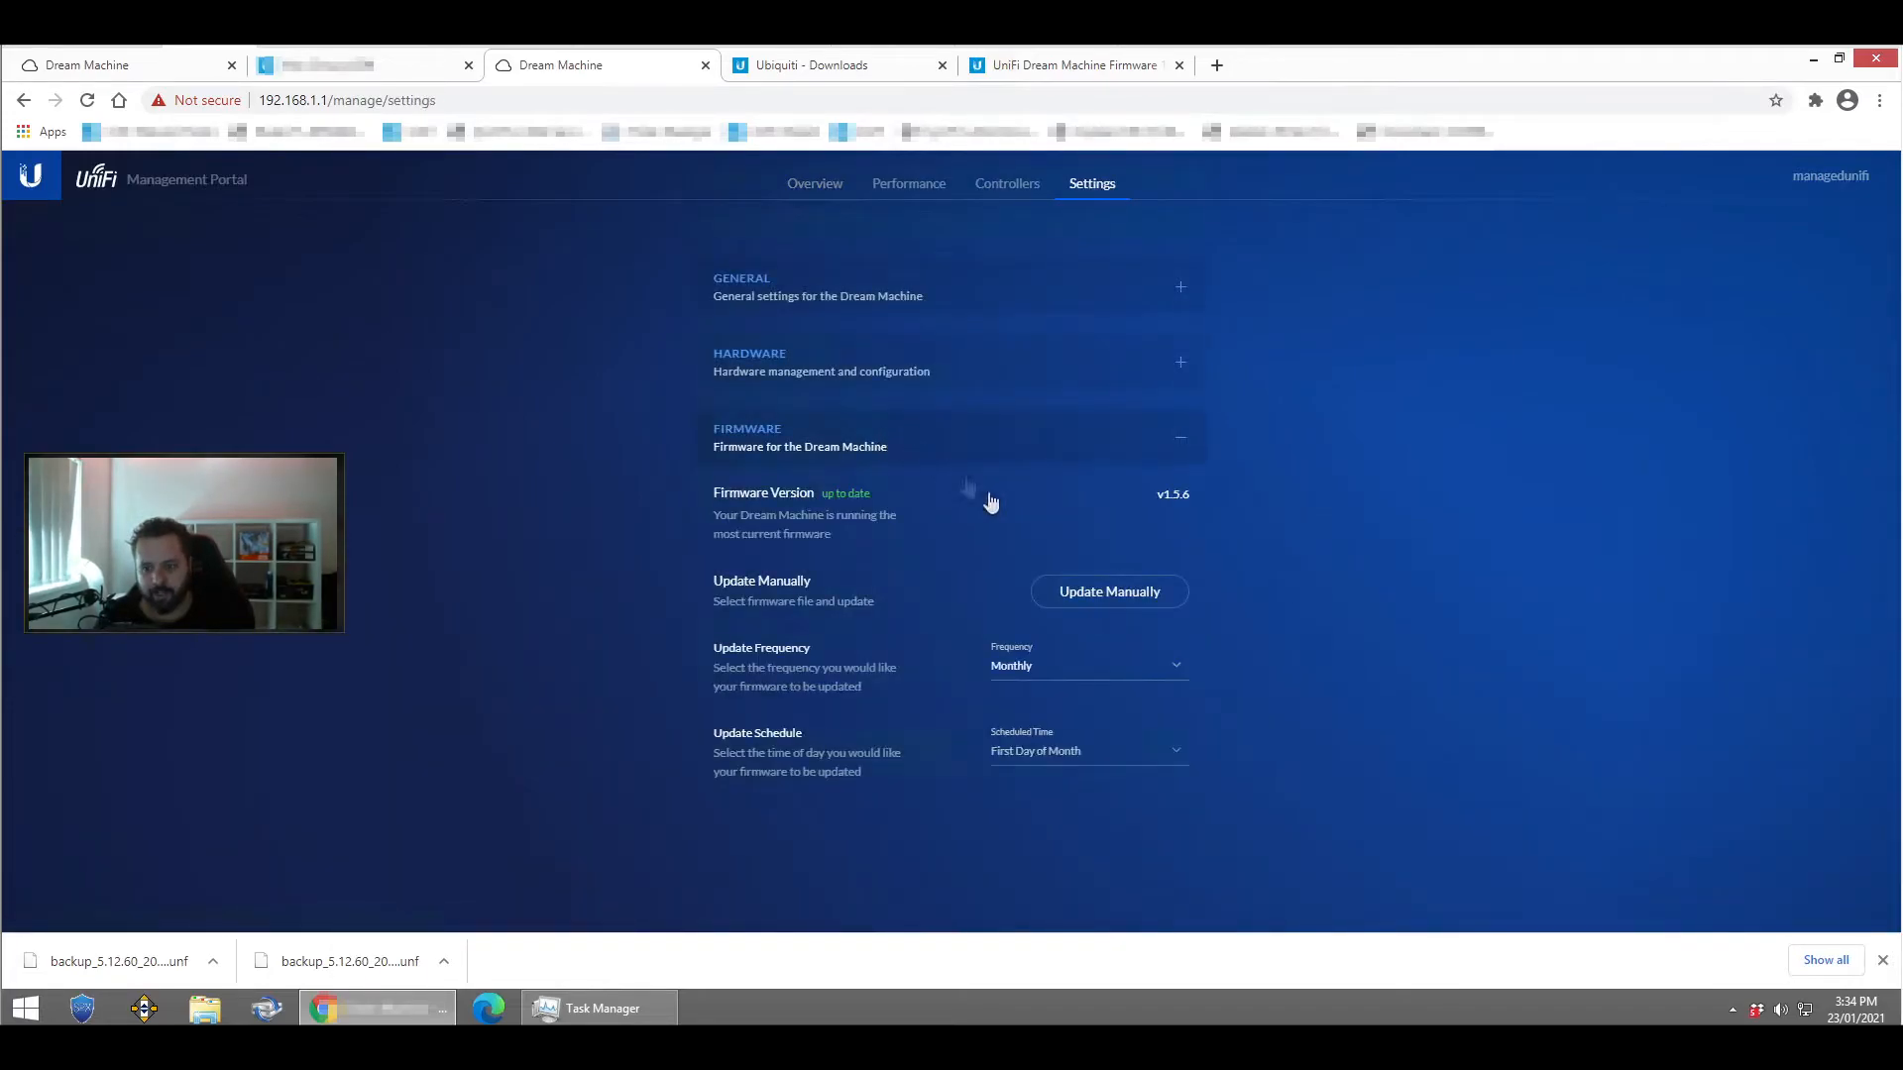
left_click(1107, 591)
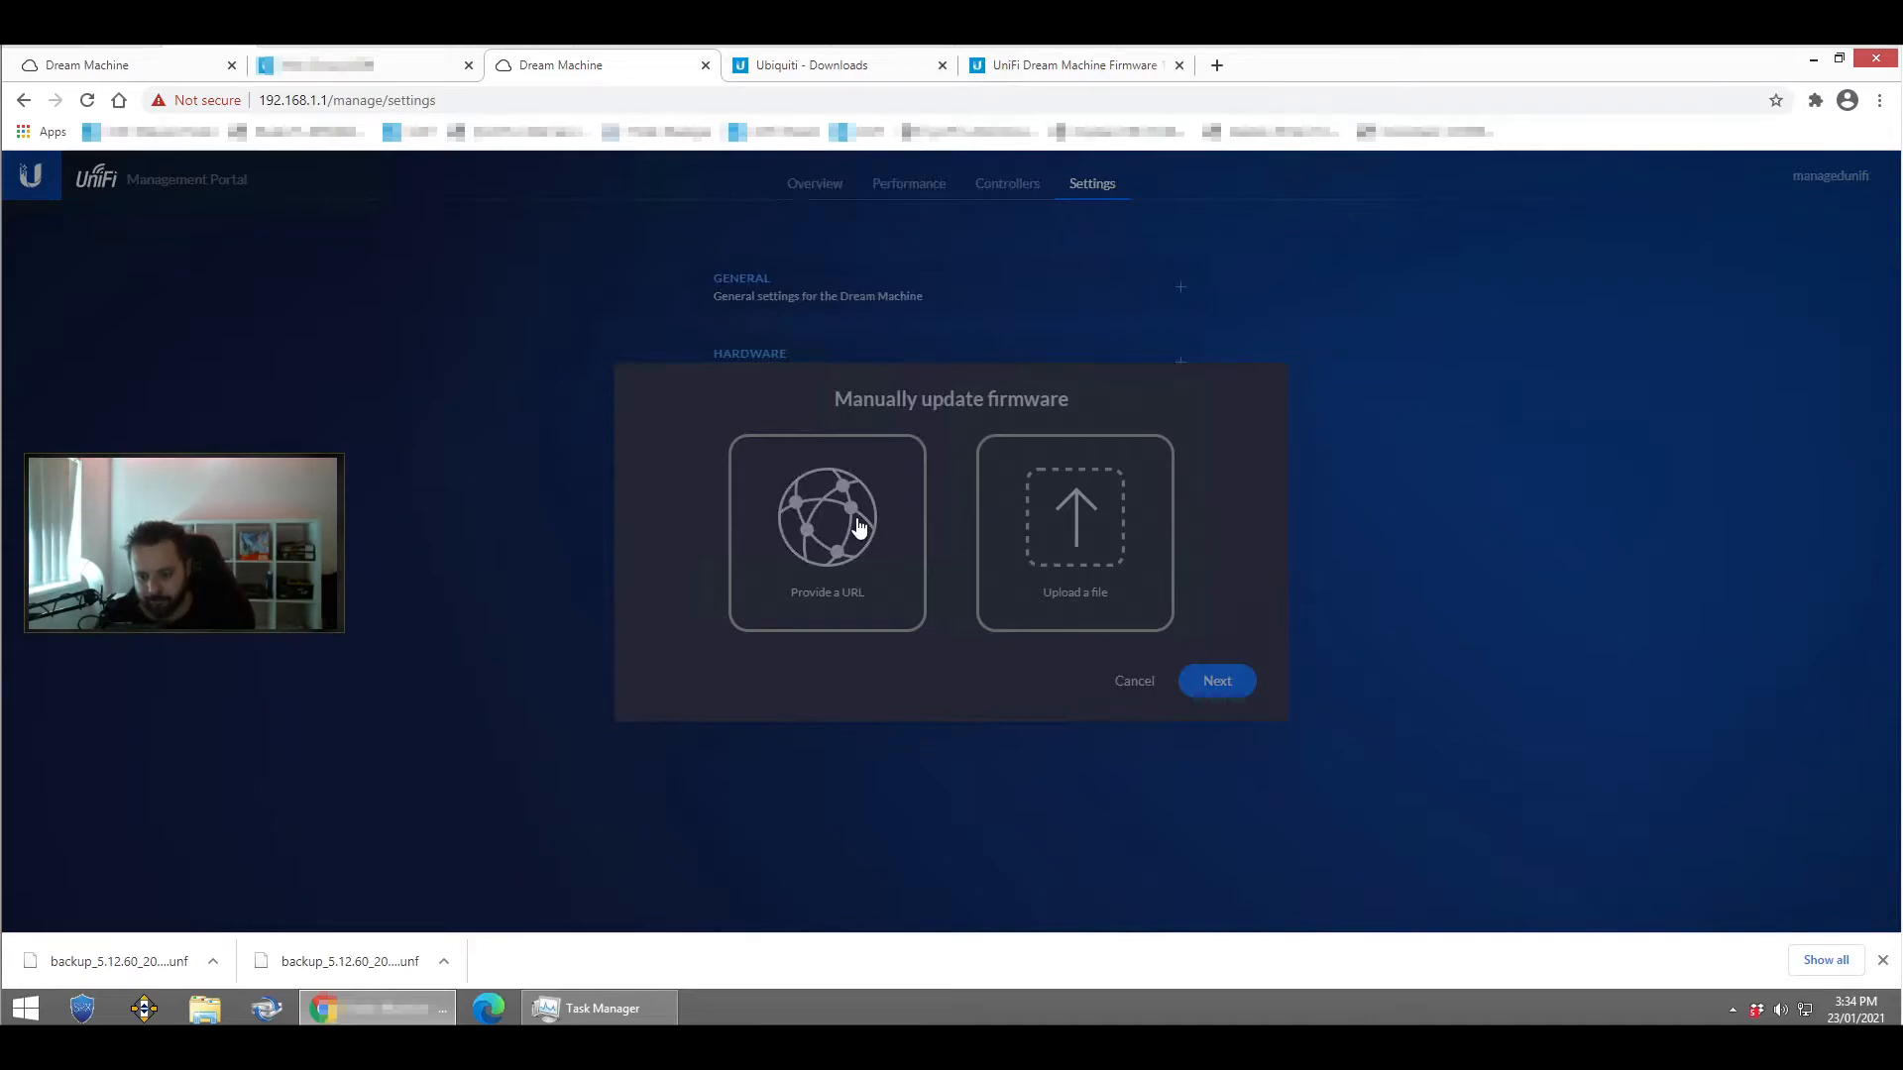
right_click(801, 634)
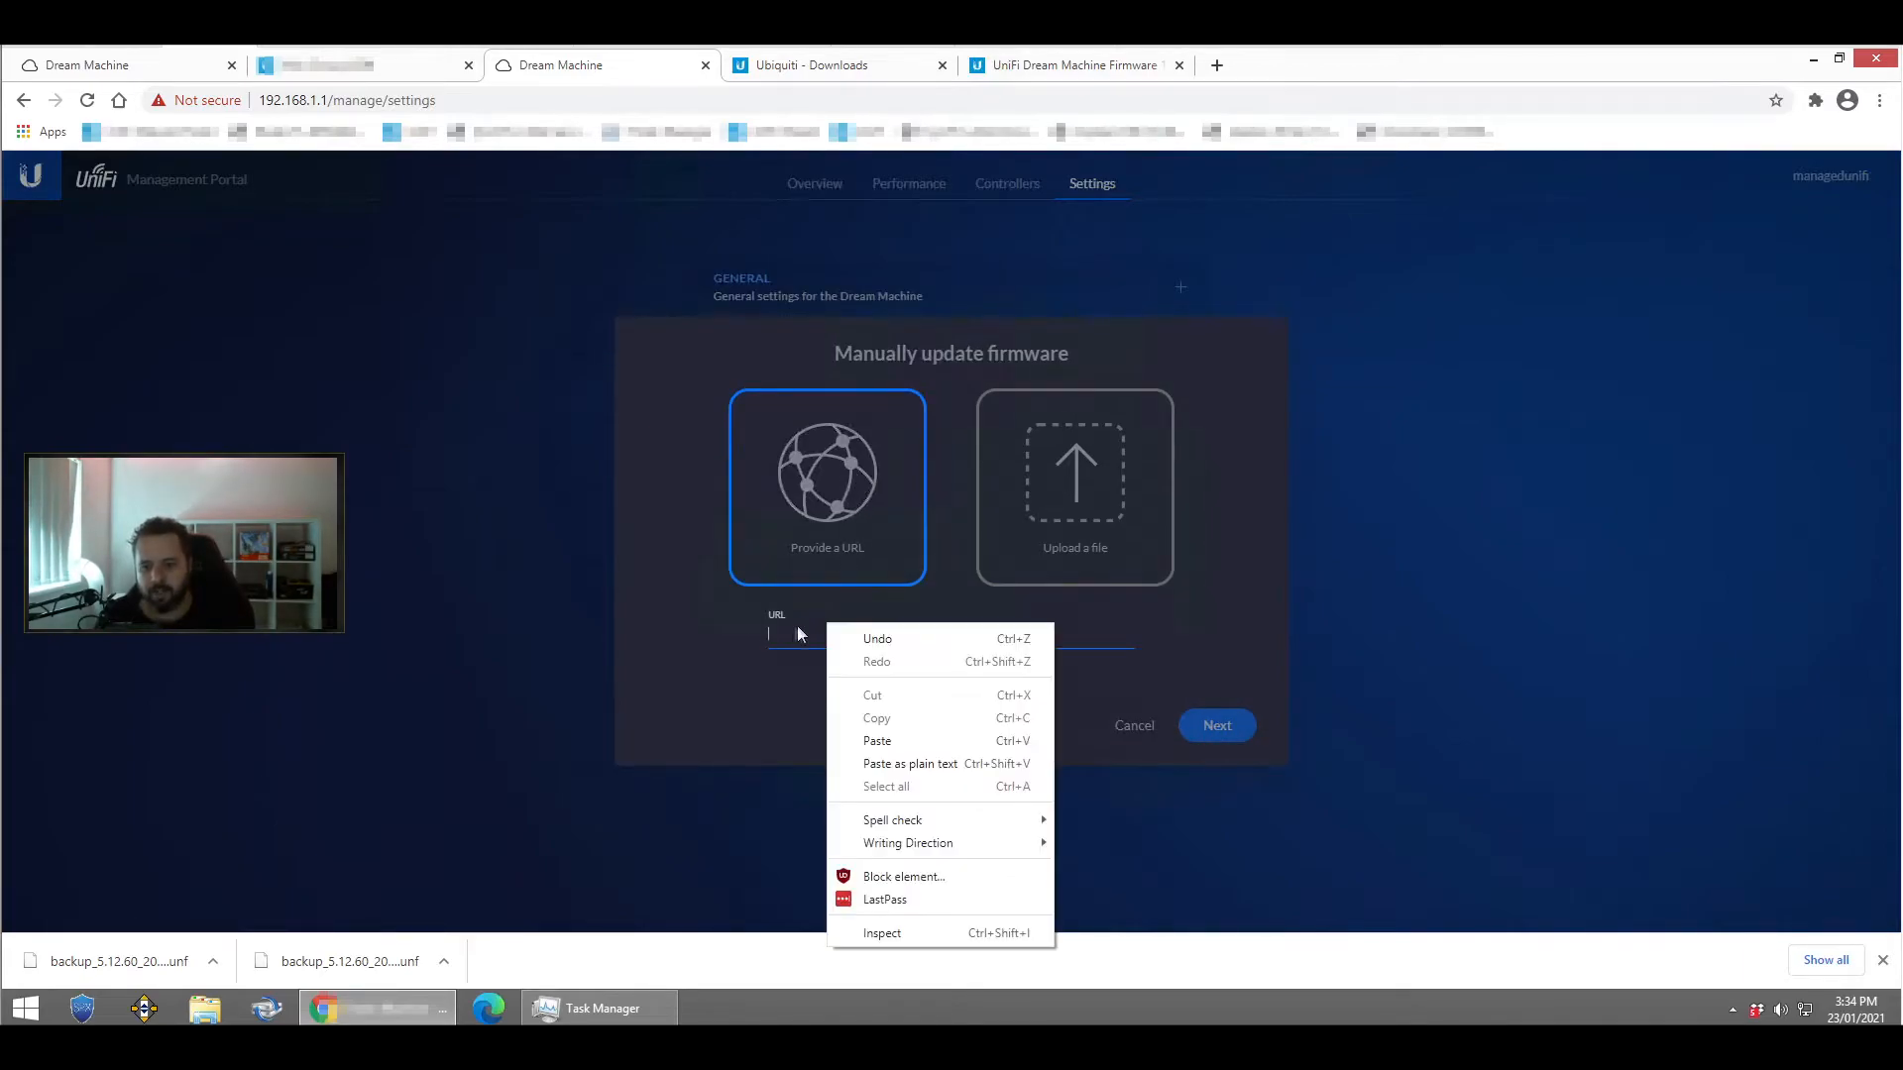
left_click(876, 740)
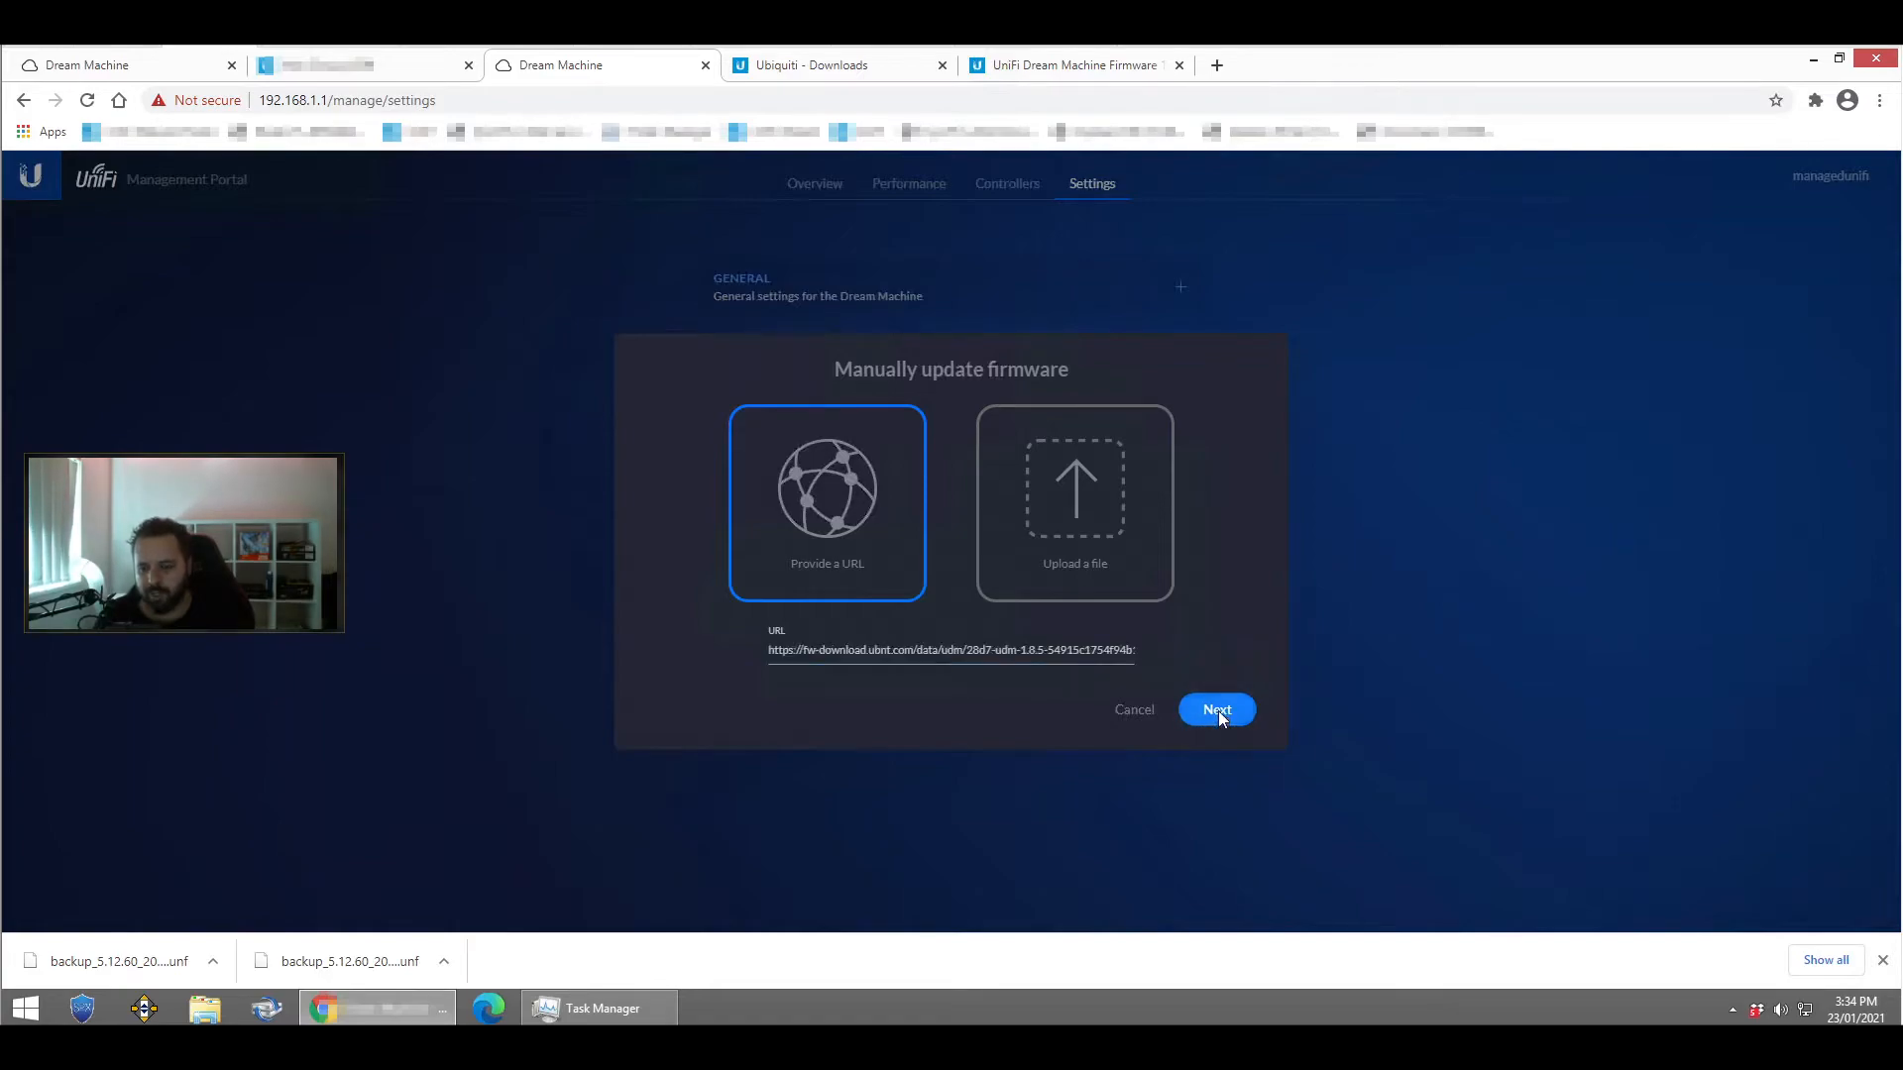
left_click(1215, 710)
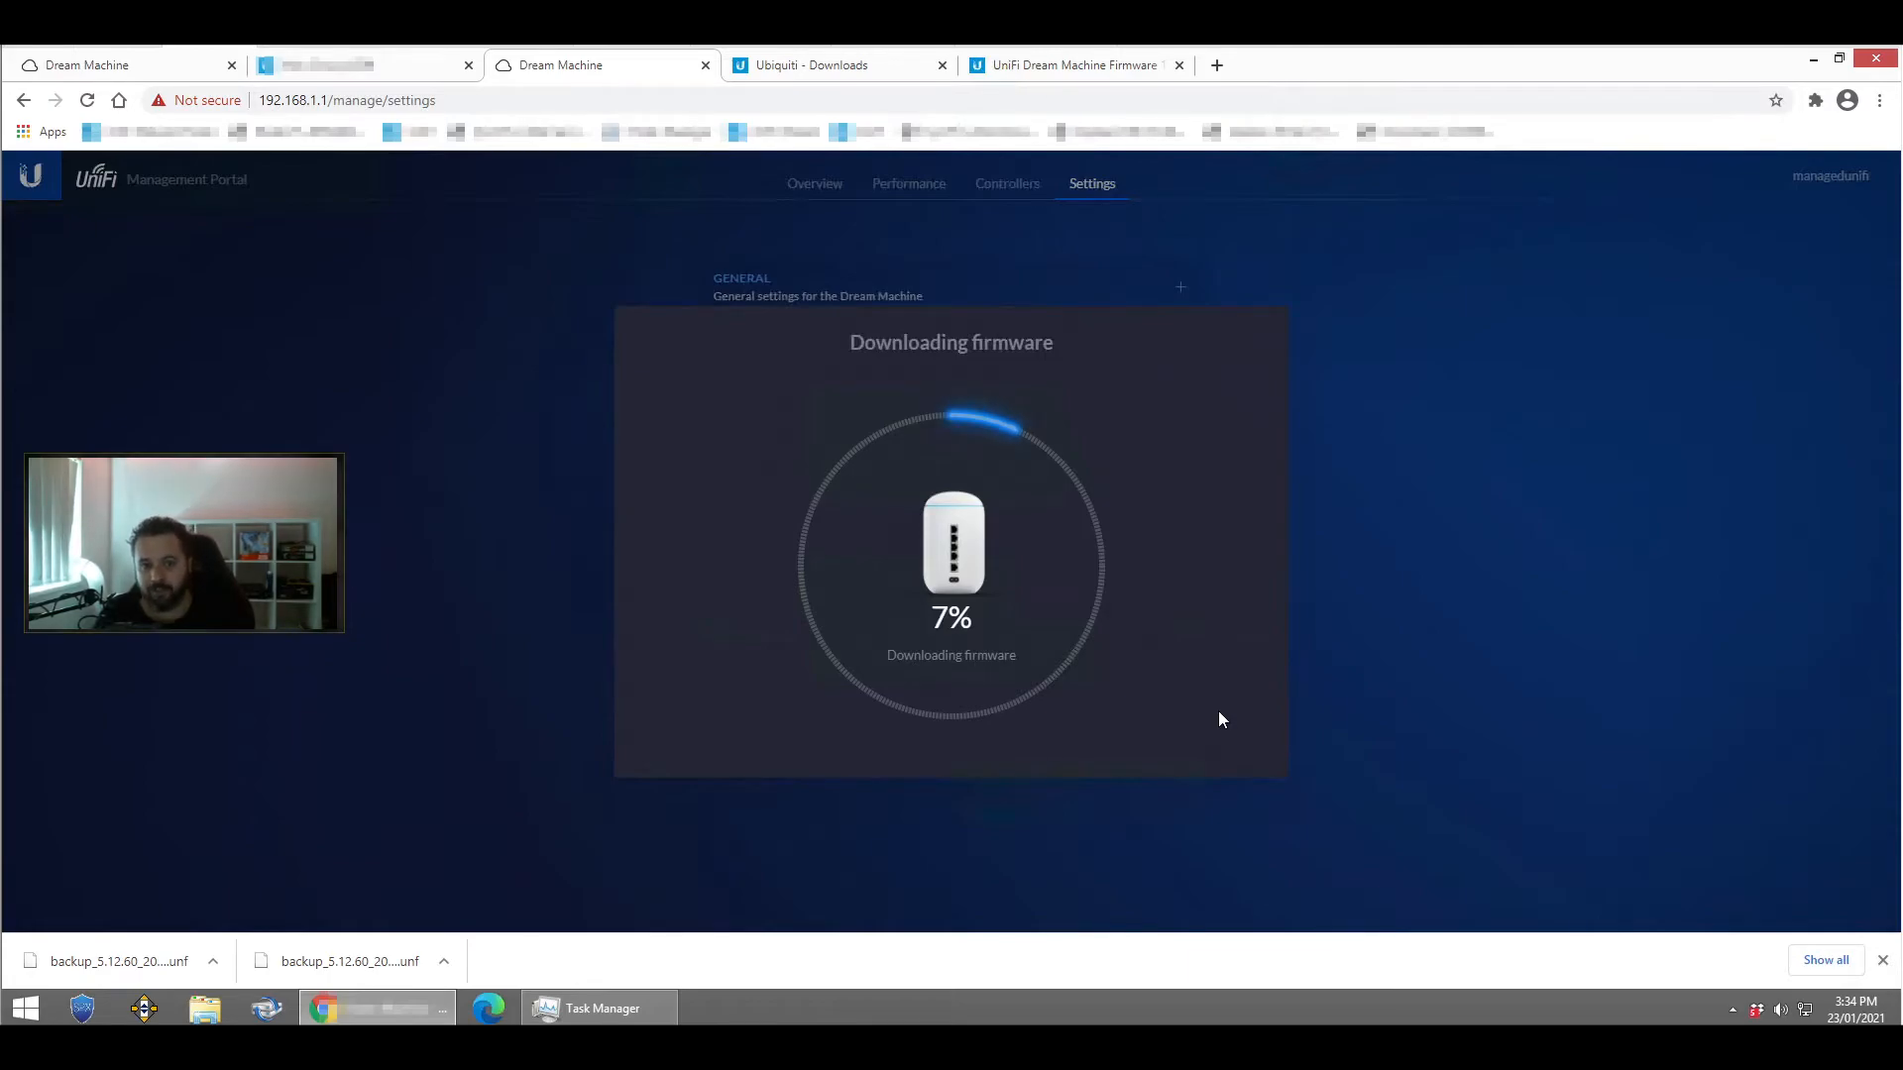
mouse_move(1114, 715)
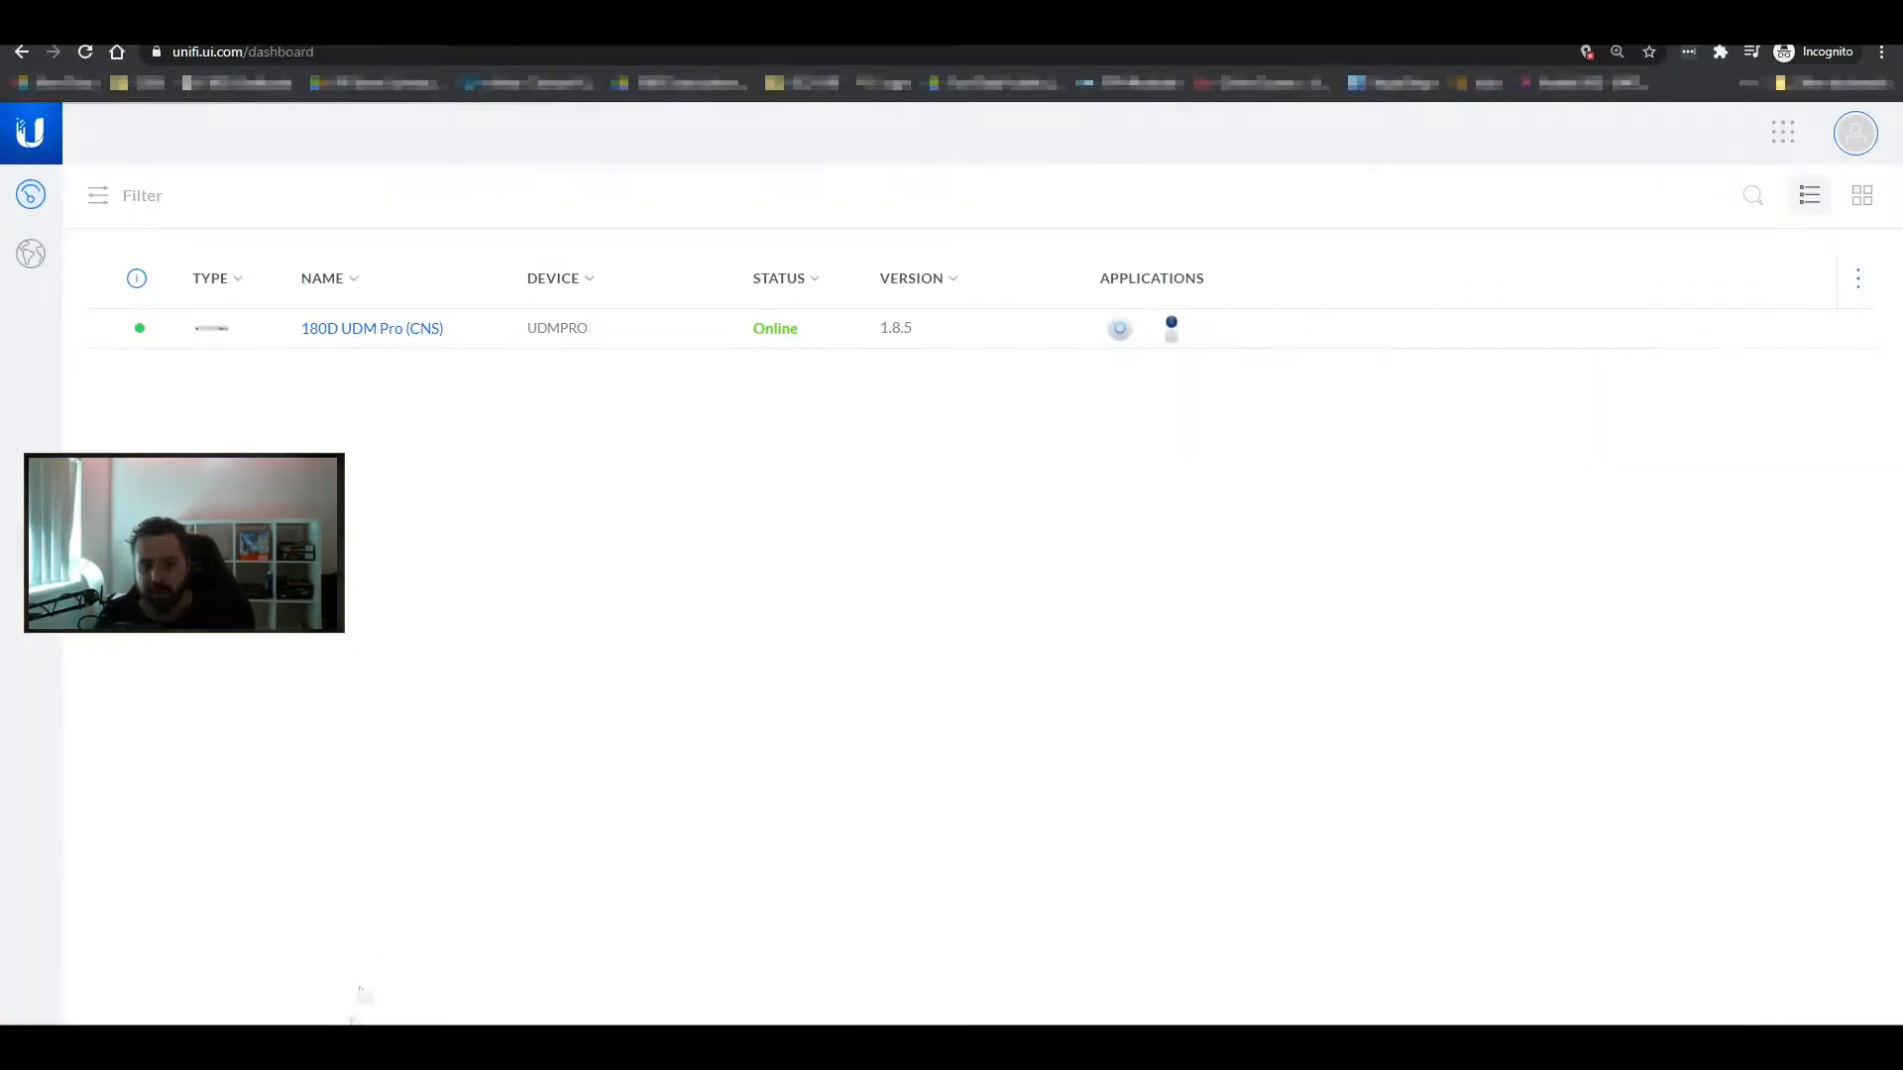
mouse_move(472, 454)
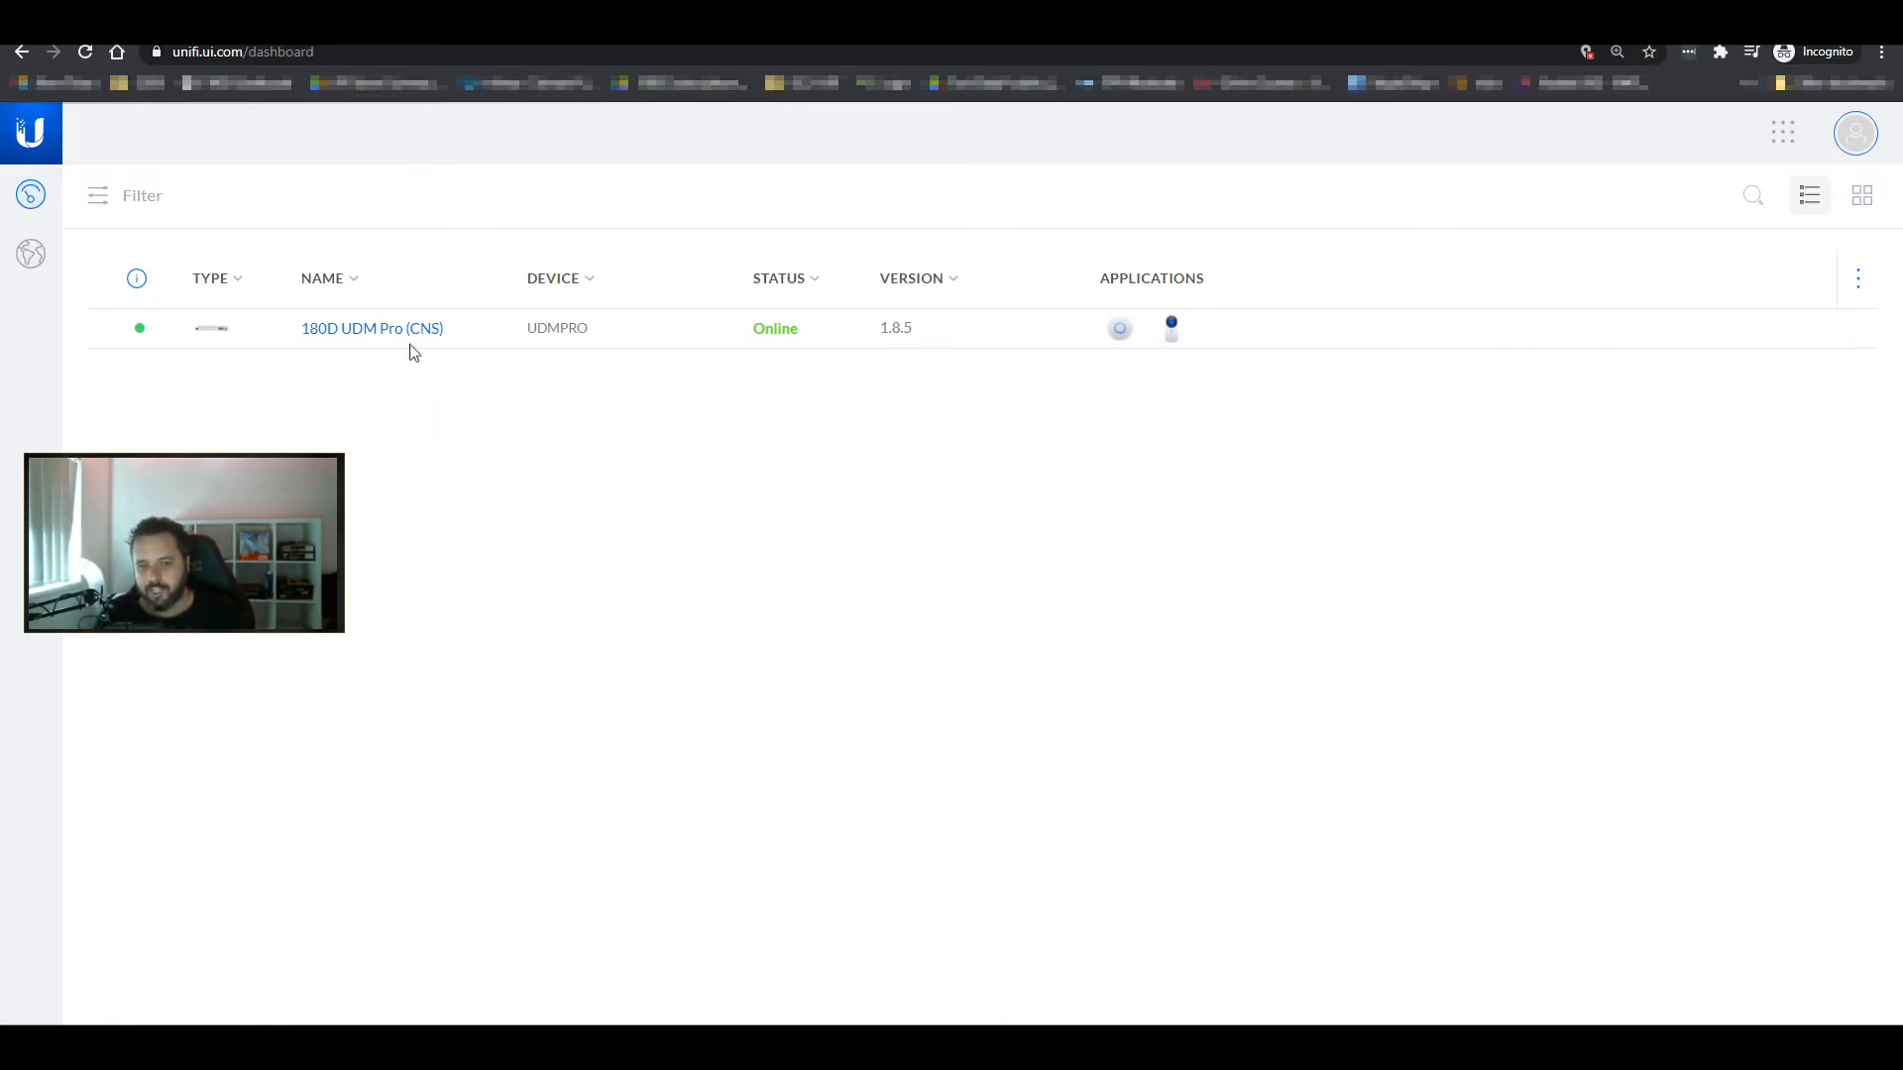
Step: Open the 180D UDM Pro (CNS) device's Advanced settings showing the restart option
left_click(372, 328)
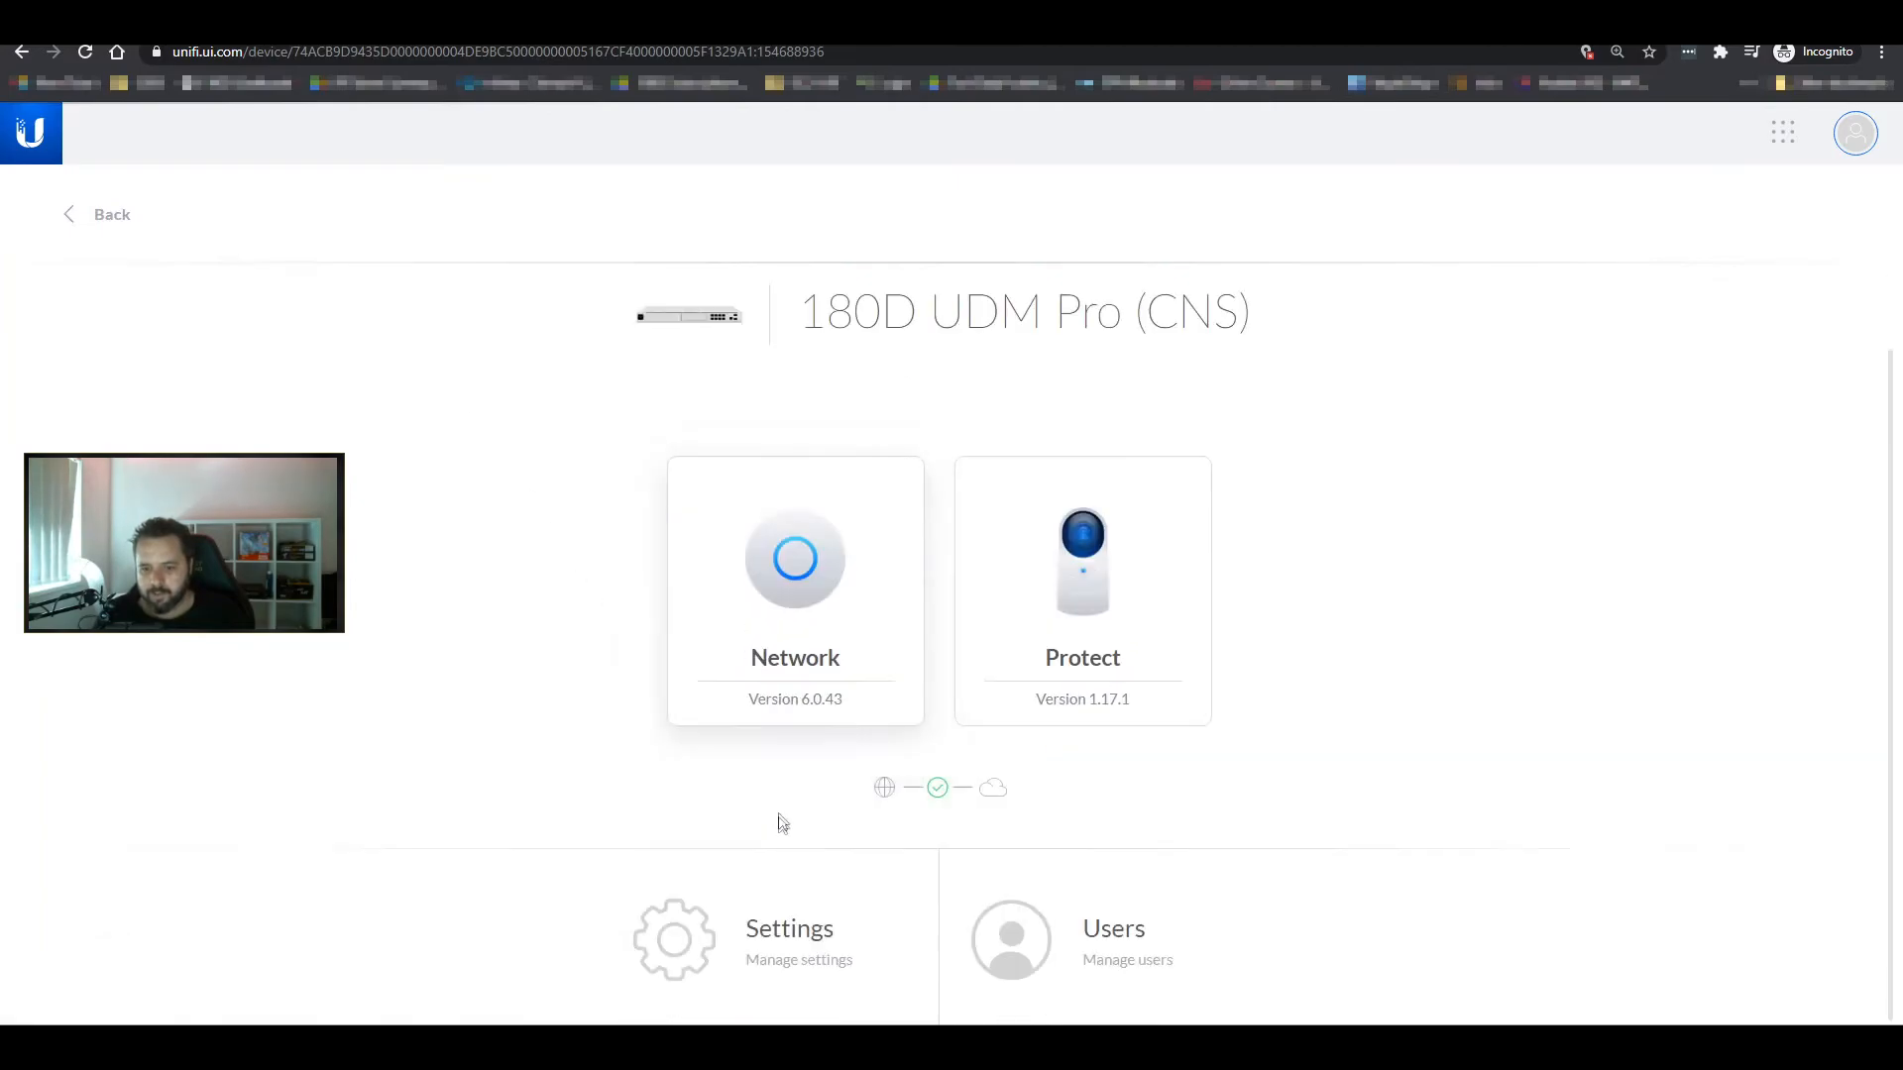
left_click(675, 938)
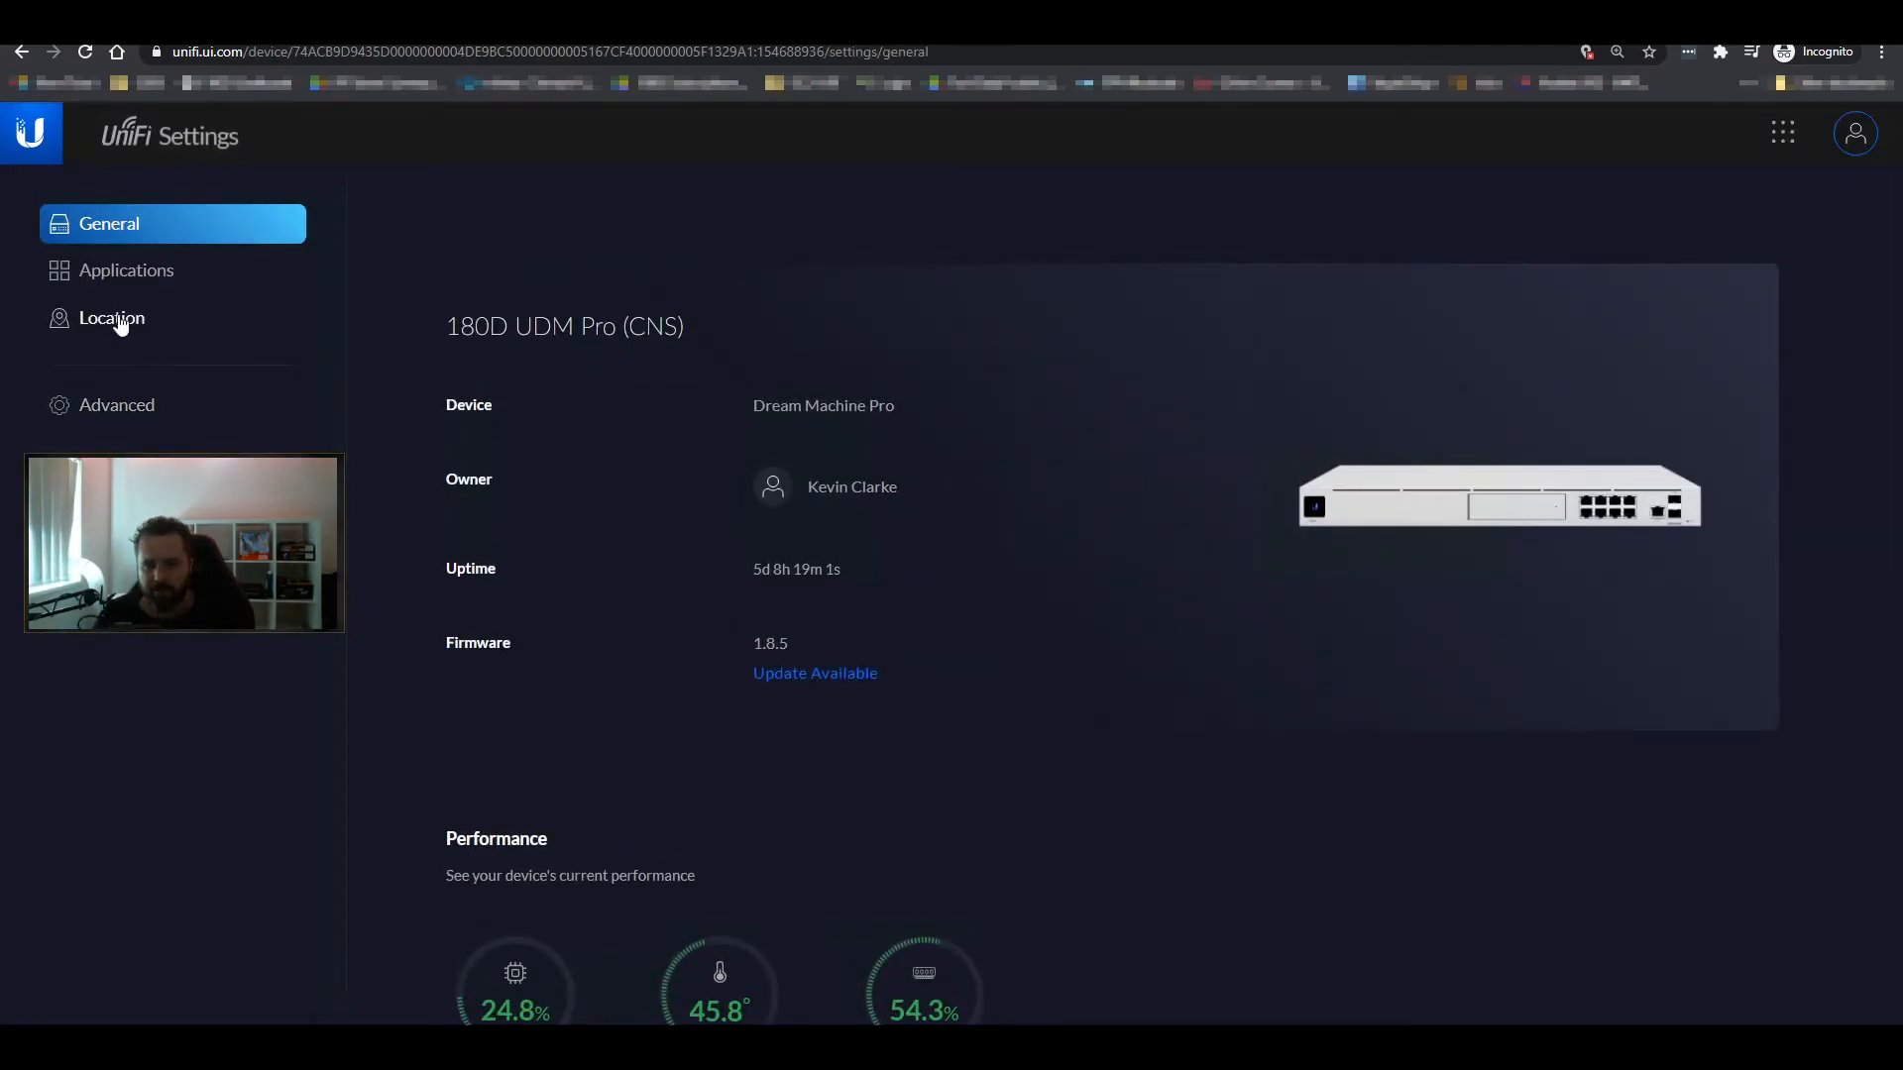
left_click(117, 405)
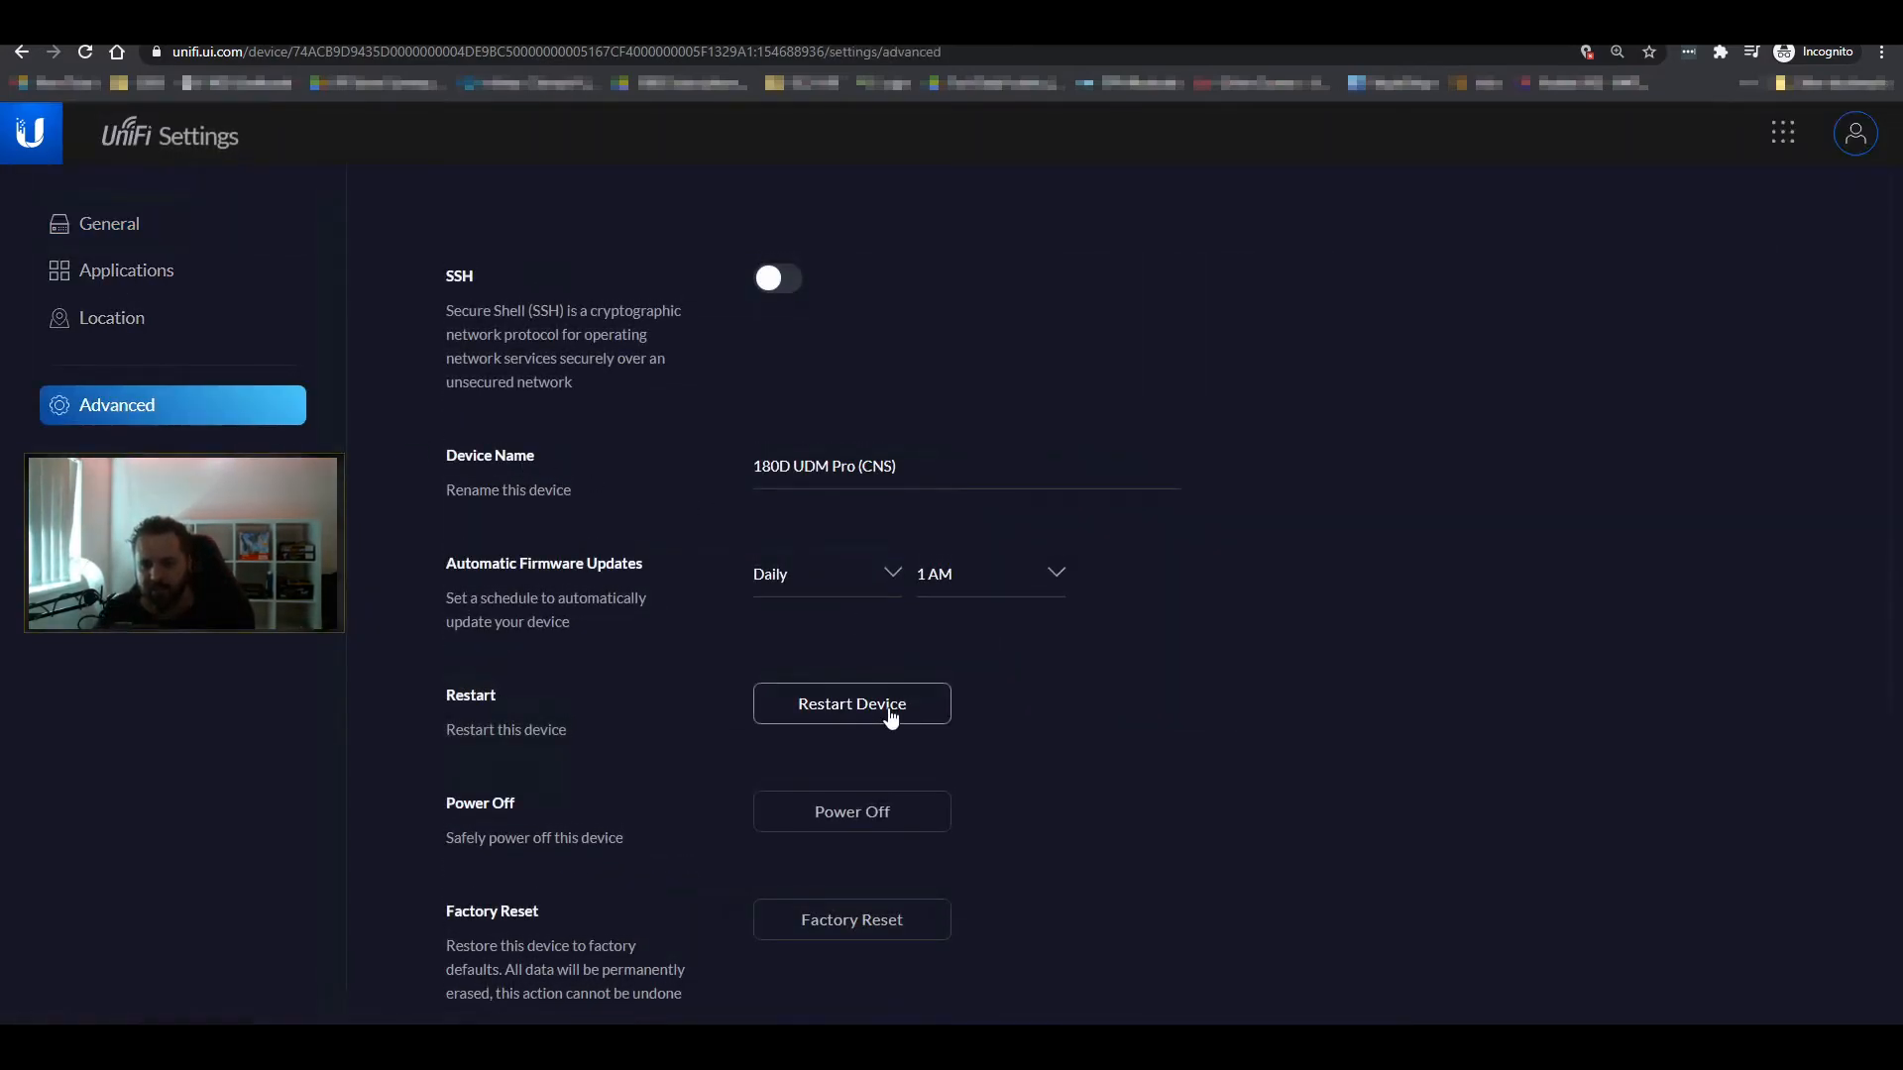